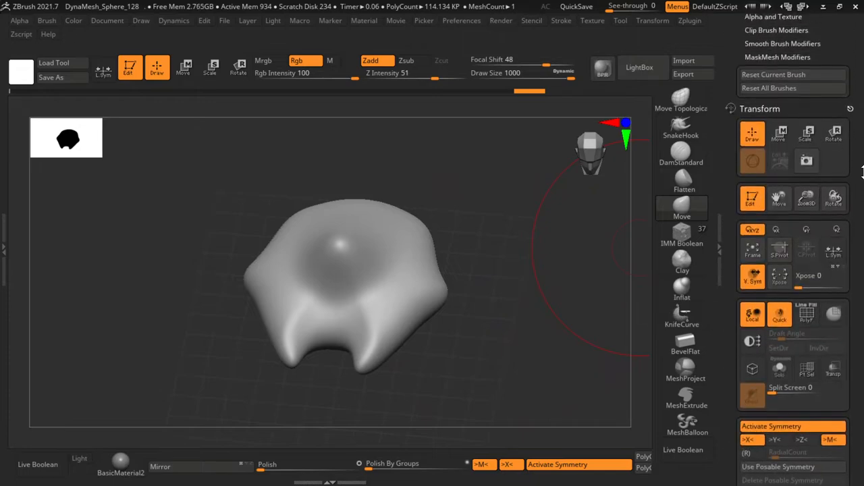
- Duplicate the sculpted PolySphere hull blob as a second subtool via the Subtool palette
scroll(down, 3)
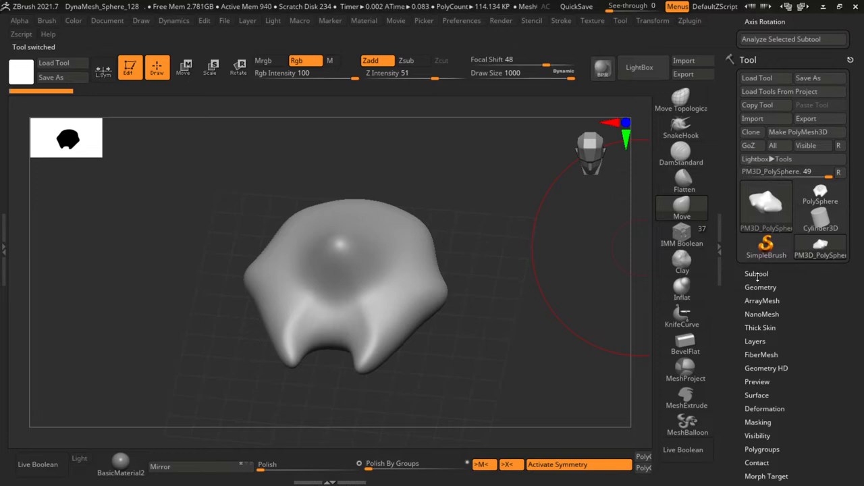
click(756, 272)
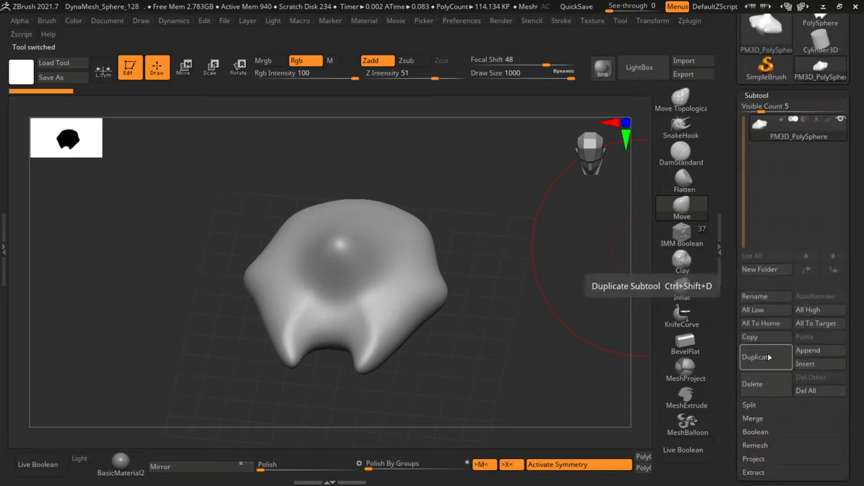
click(756, 356)
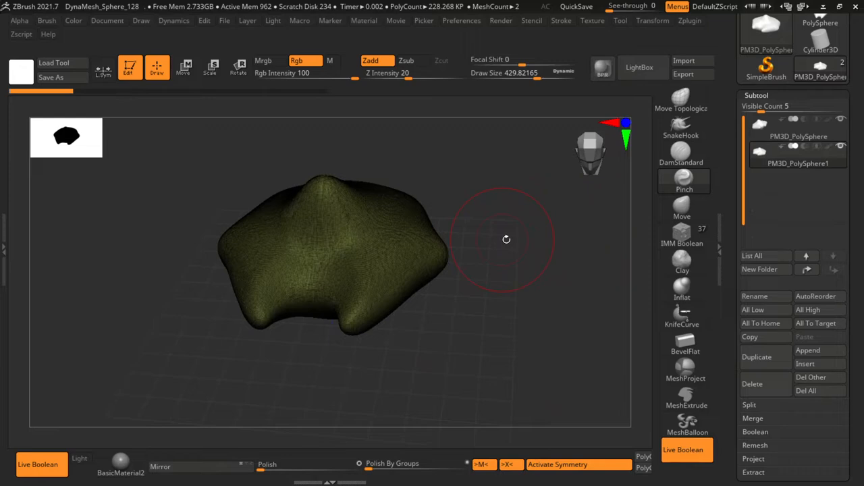
- Boolean-cut two matching angled panels into opposite sides of the hull with 3MM insert brushes
click(238, 67)
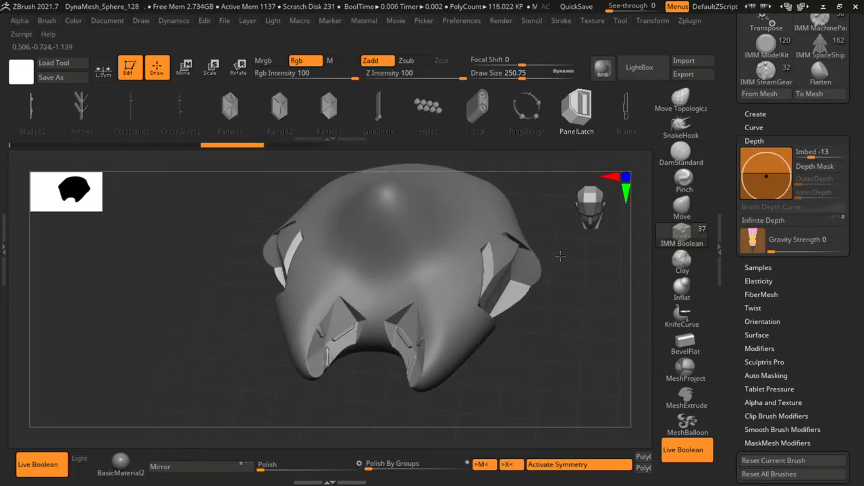
drag(560, 256, 539, 332)
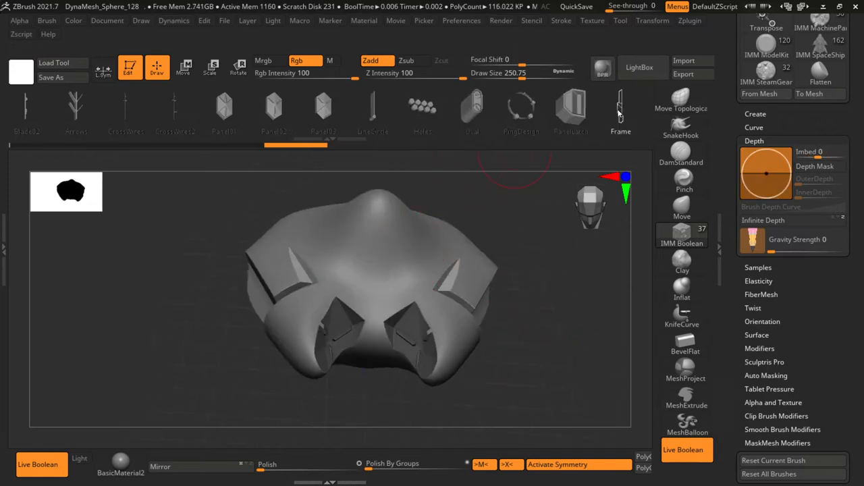
drag(371, 284, 419, 270)
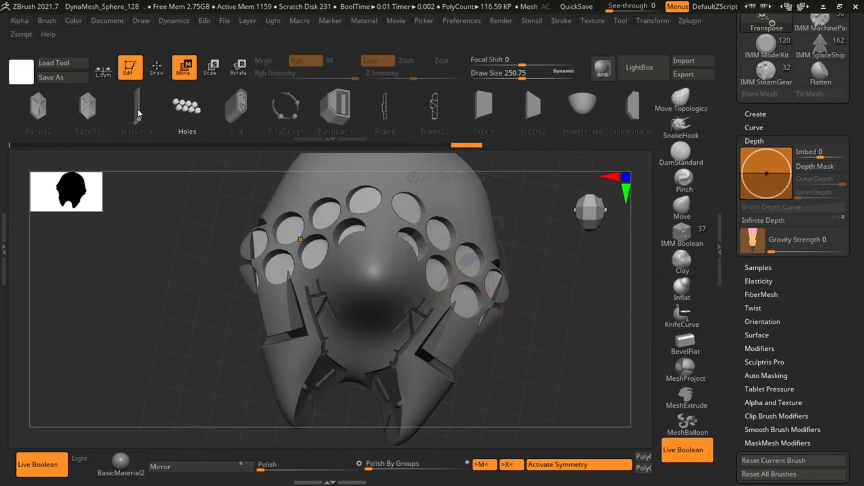
- Choose the IndentShallow insert and orbit out to review the whole cut hull from above
click(423, 106)
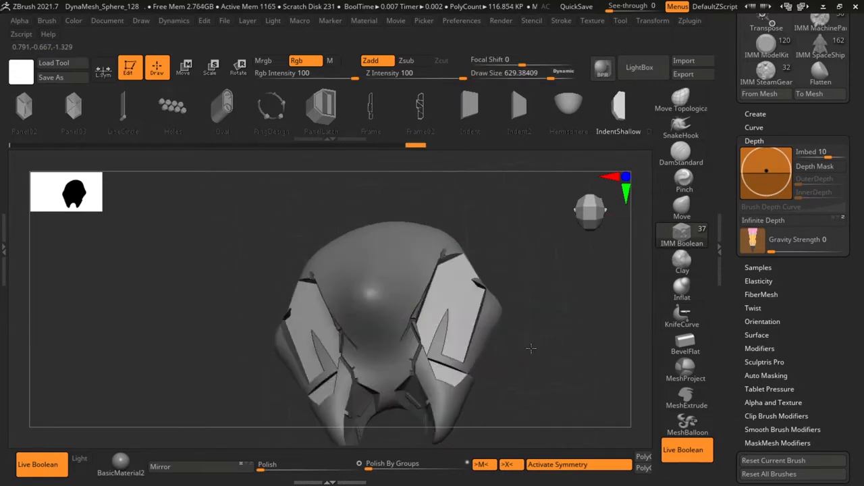
drag(529, 349, 527, 298)
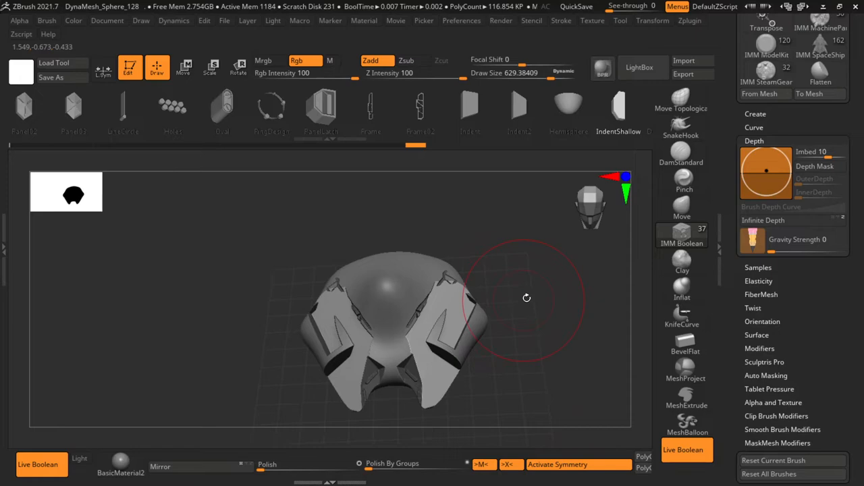
drag(526, 297, 547, 243)
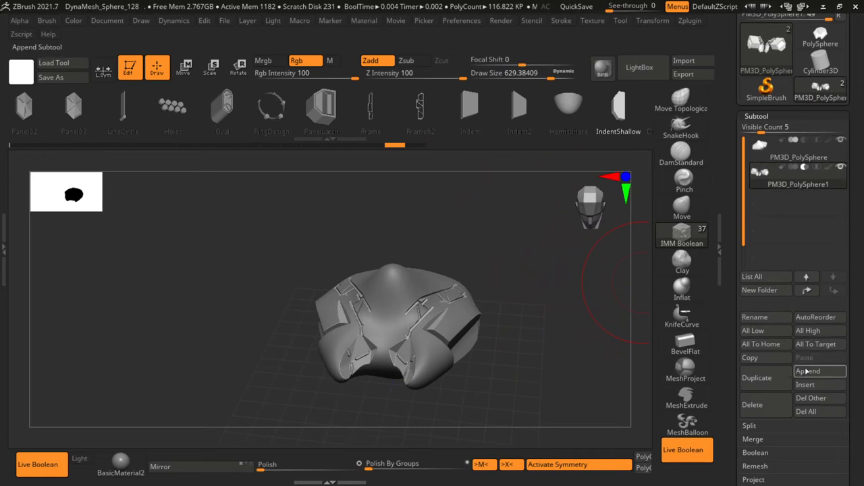
- Append a Sphere3D subtool and move it with the Gizmo into the hull as the cockpit dome
click(807, 370)
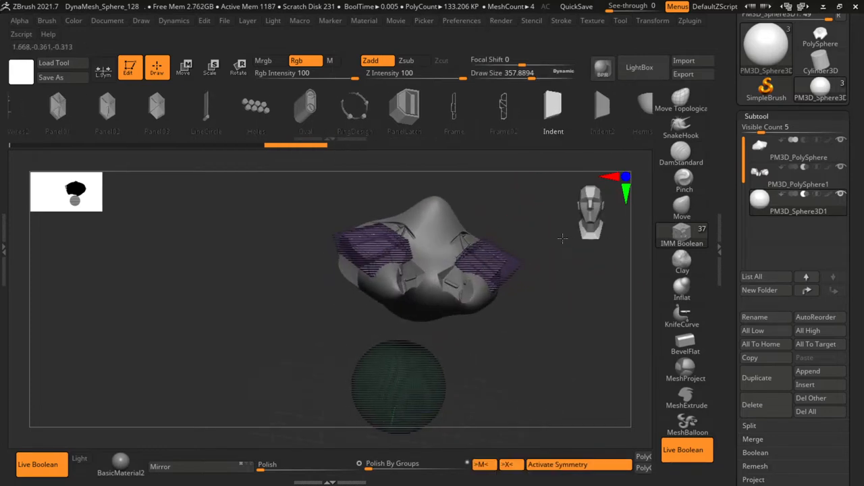
click(799, 203)
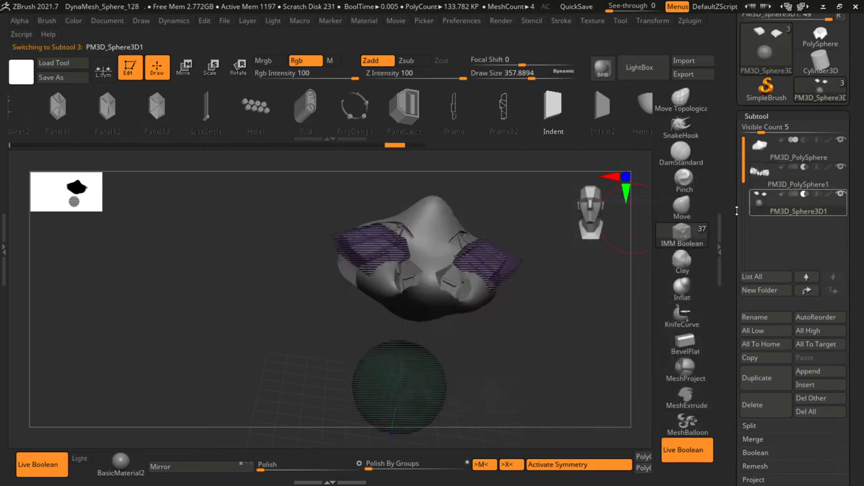
click(184, 66)
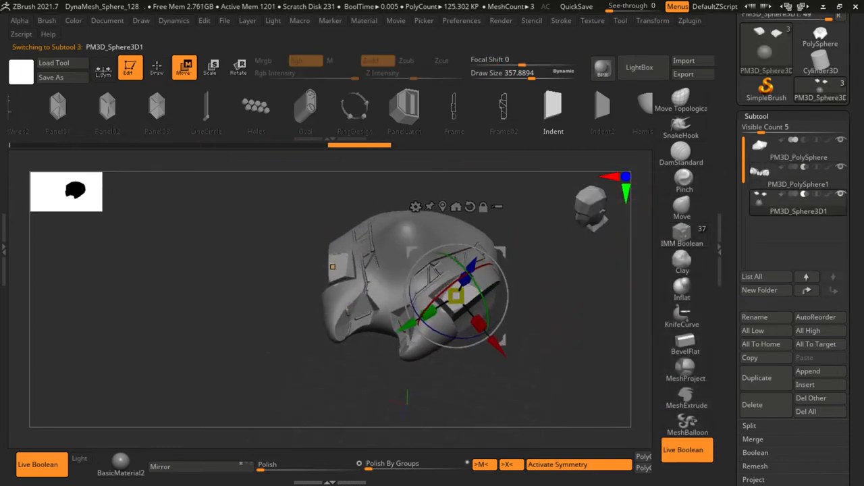
mouse_move(856, 7)
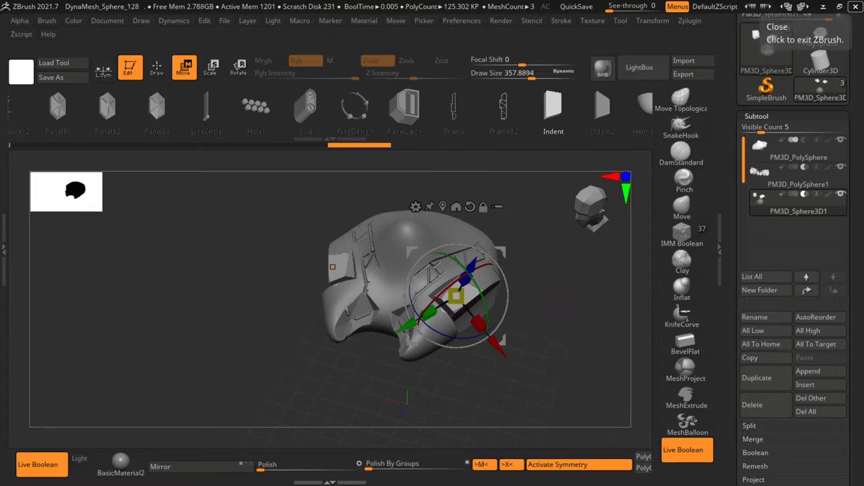
click(652, 20)
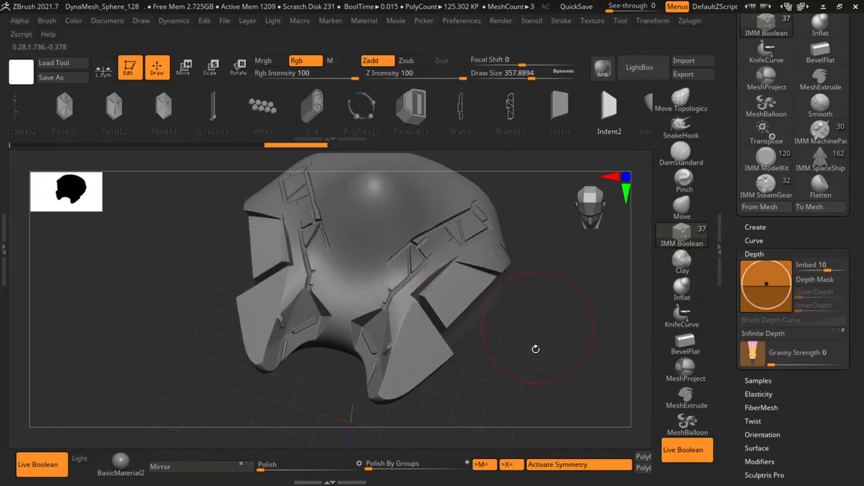
- Stamp a DoubleIndent into the dome, LatchInset details and a ThermalVent onto the hull sides
drag(534, 348, 573, 289)
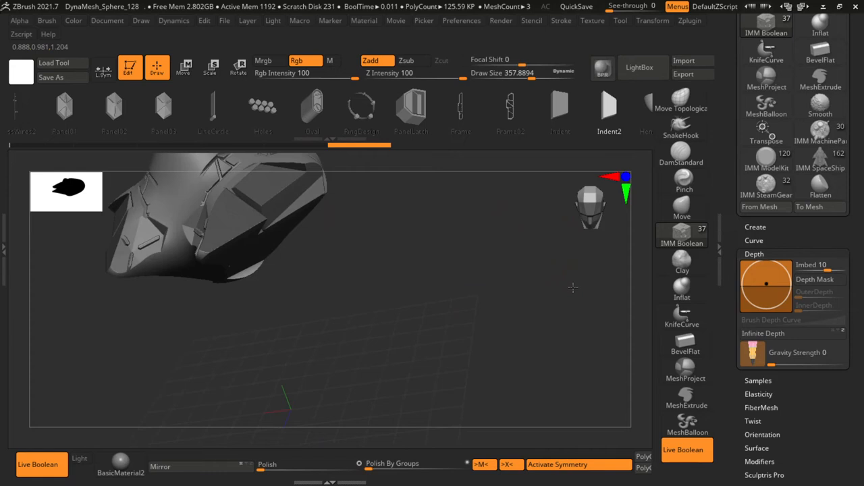
drag(572, 289, 516, 339)
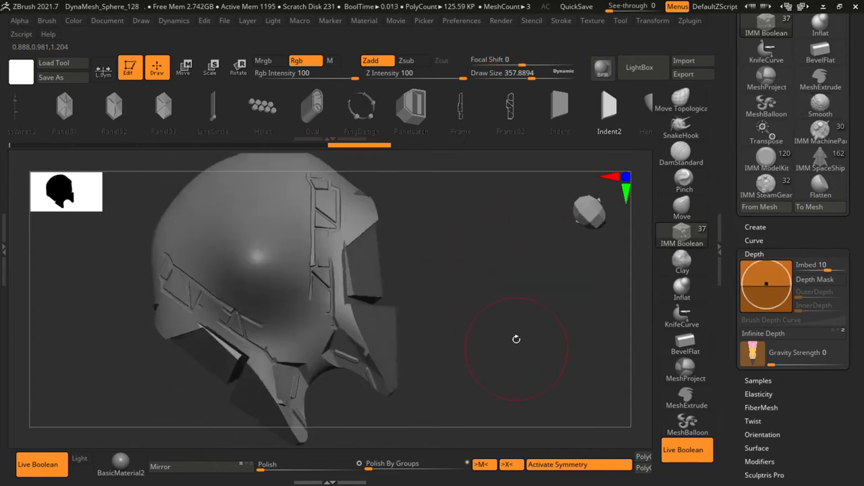
drag(516, 339, 502, 97)
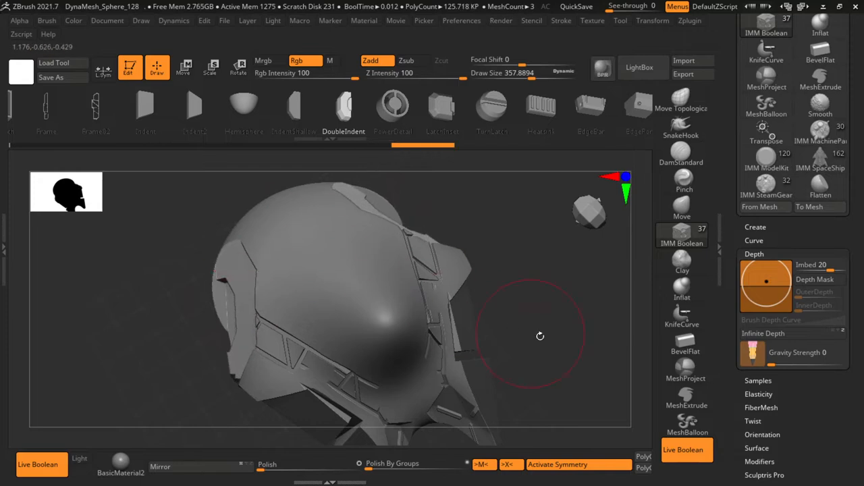
drag(541, 335, 452, 280)
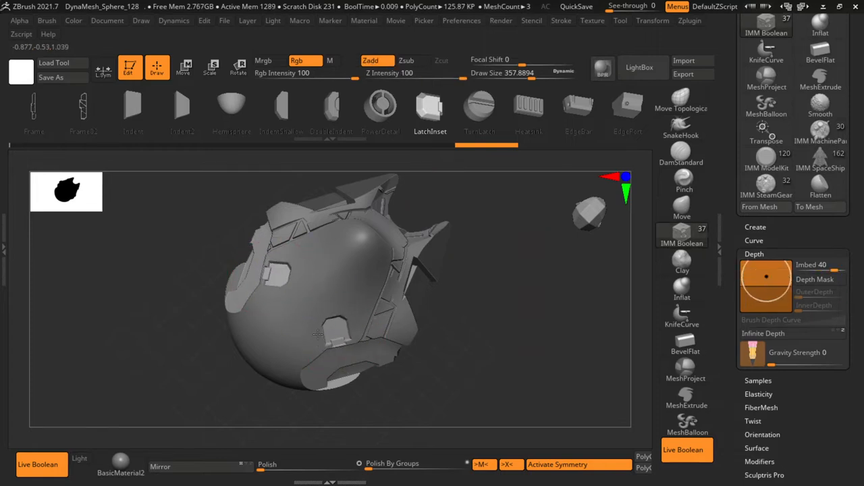
drag(318, 331, 432, 311)
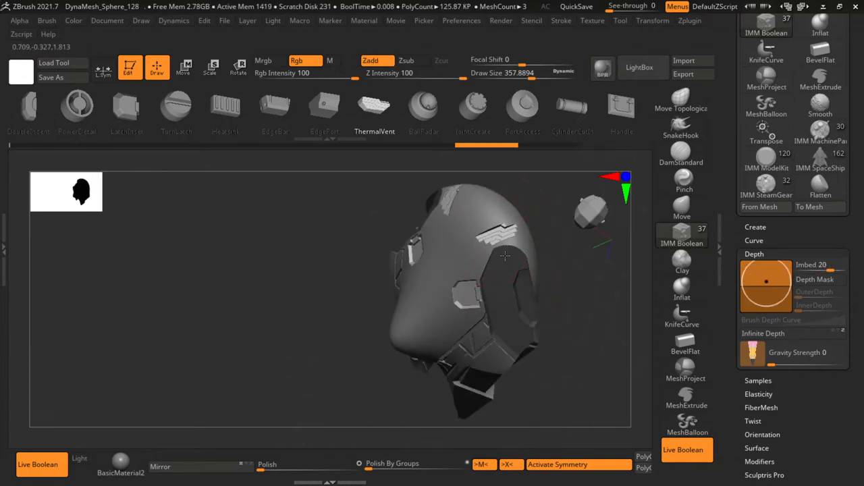
drag(505, 255, 593, 278)
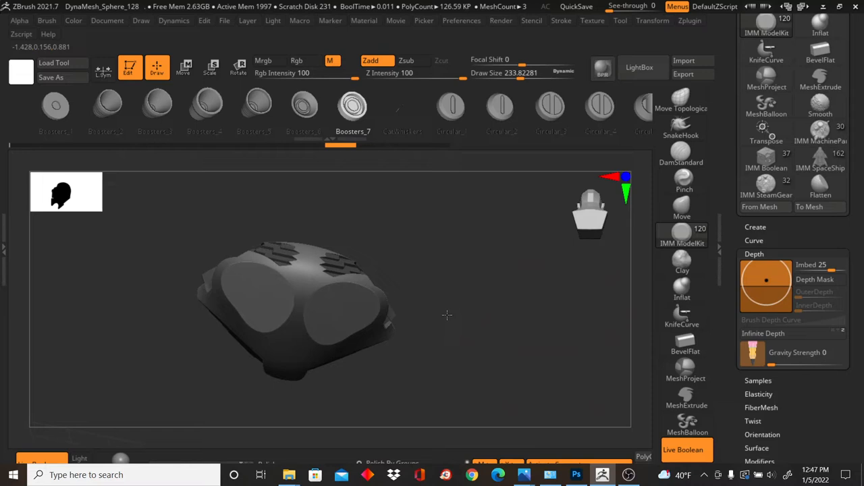
- Place Boosters_7 nozzles on the rear and duplicate the Sphere3D1 subtool
drag(447, 316, 481, 308)
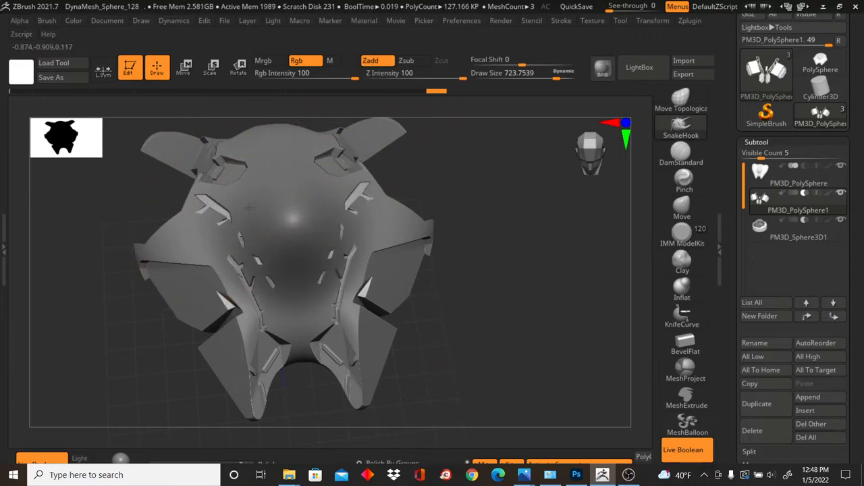
drag(291, 210, 424, 296)
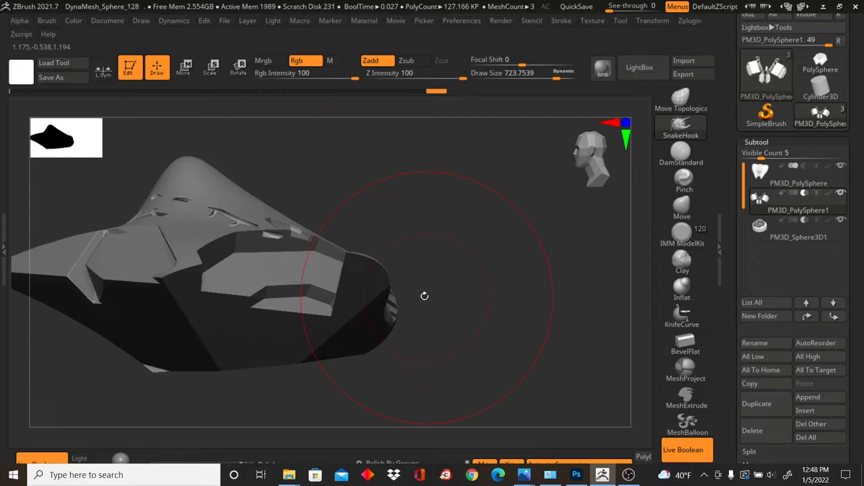
click(798, 230)
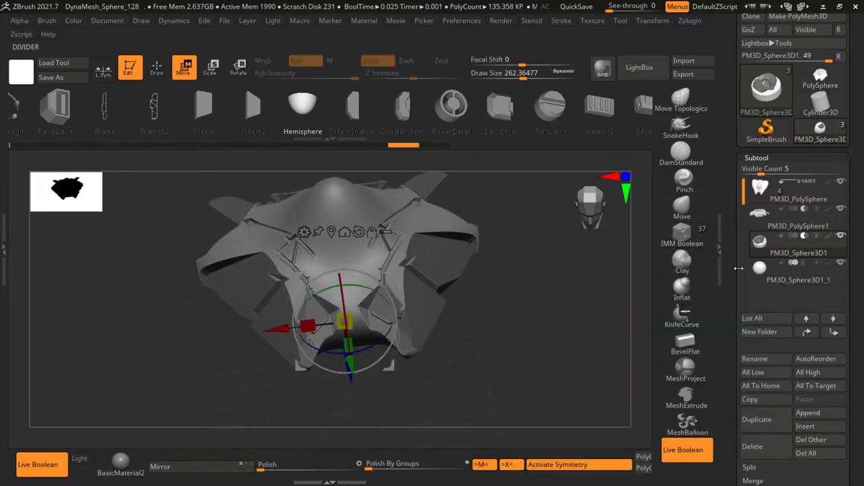
- Select the copied PM3D_Sphere3D1_1 subtool for repositioning at the ship's front
click(800, 271)
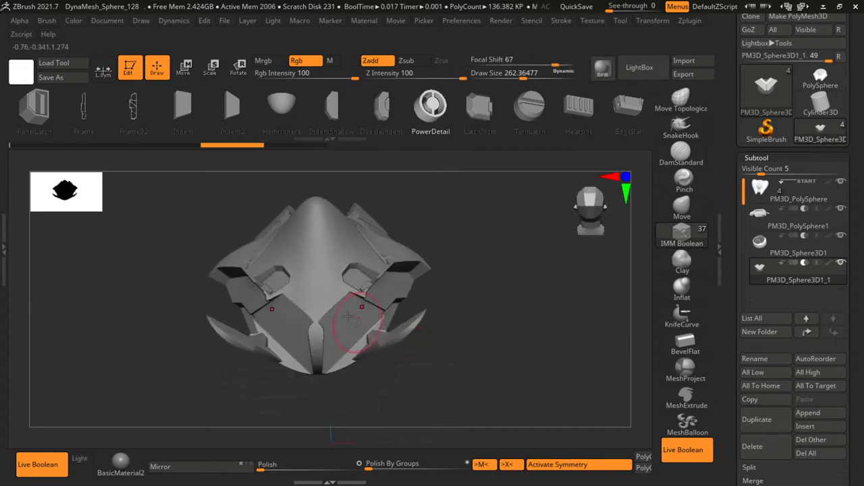
- Stamp a PowerDetail insert on the front and pick the hole-pattern insert while reviewing the hull
drag(361, 308, 351, 340)
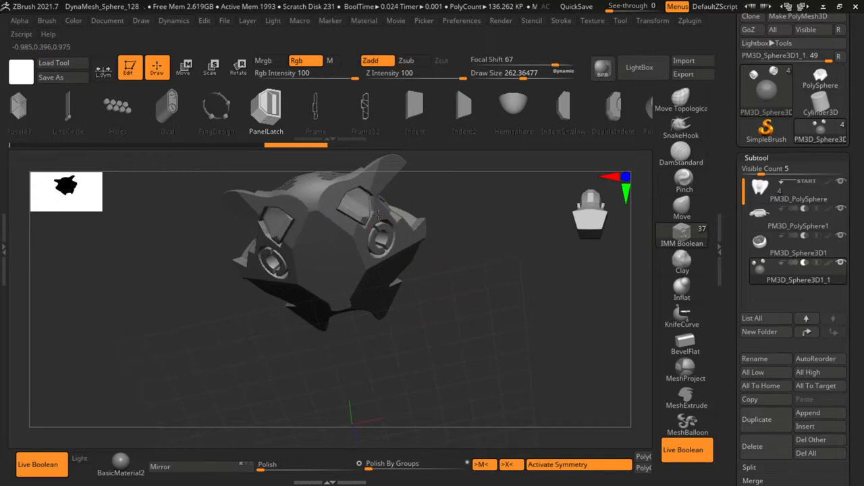
drag(378, 216, 470, 341)
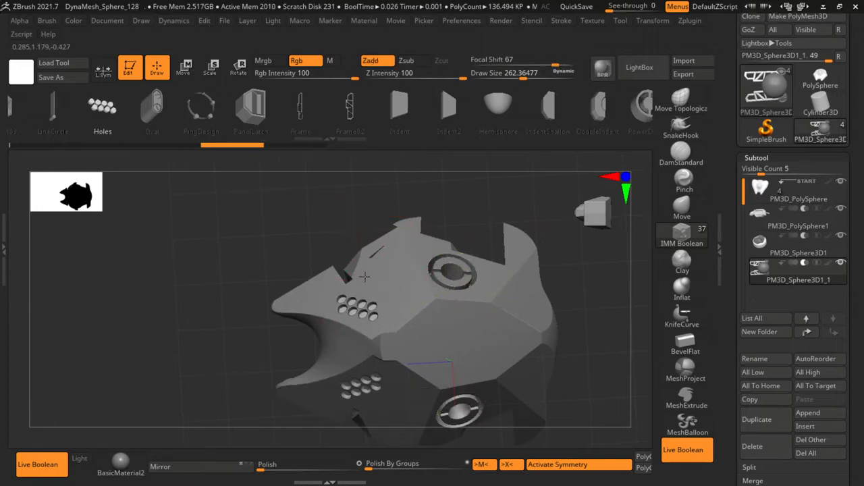
click(251, 108)
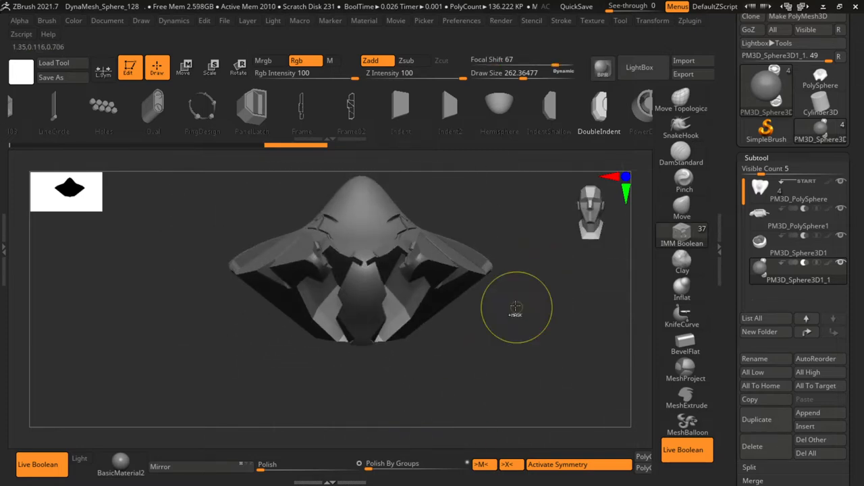
drag(515, 307, 385, 300)
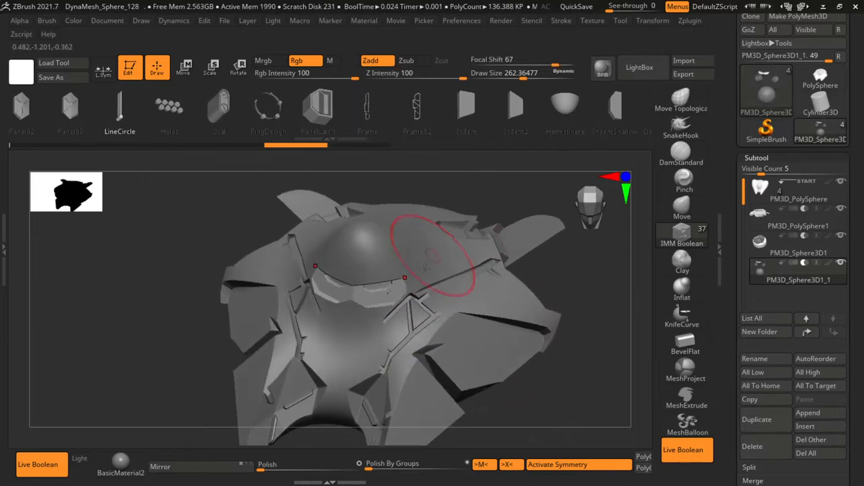
drag(425, 267, 486, 250)
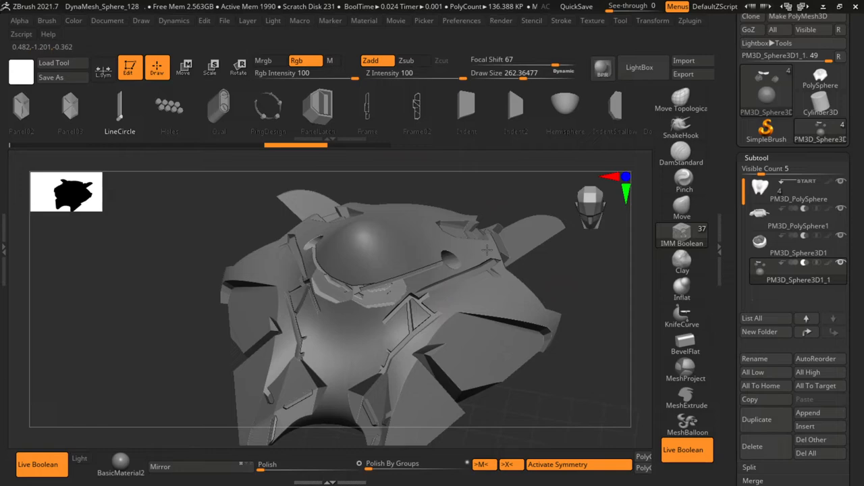
- Shift the cockpit dome into position, then lower the inner sphere piece into the hull
click(183, 67)
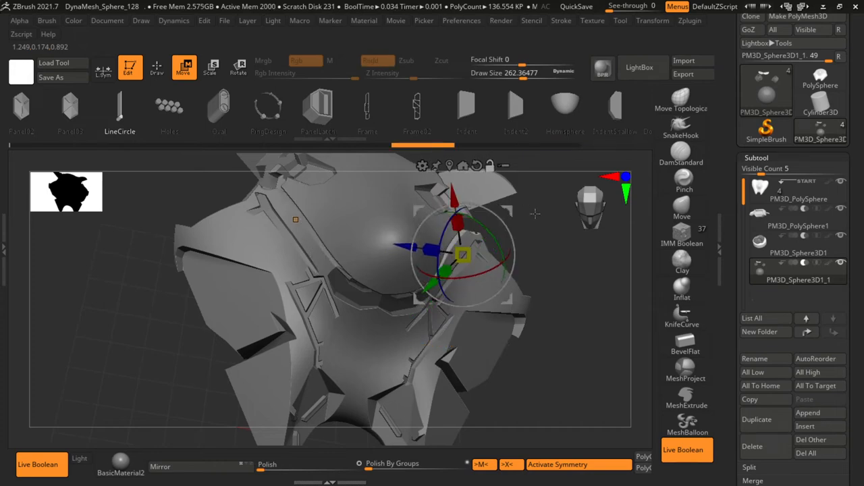
drag(462, 255, 399, 290)
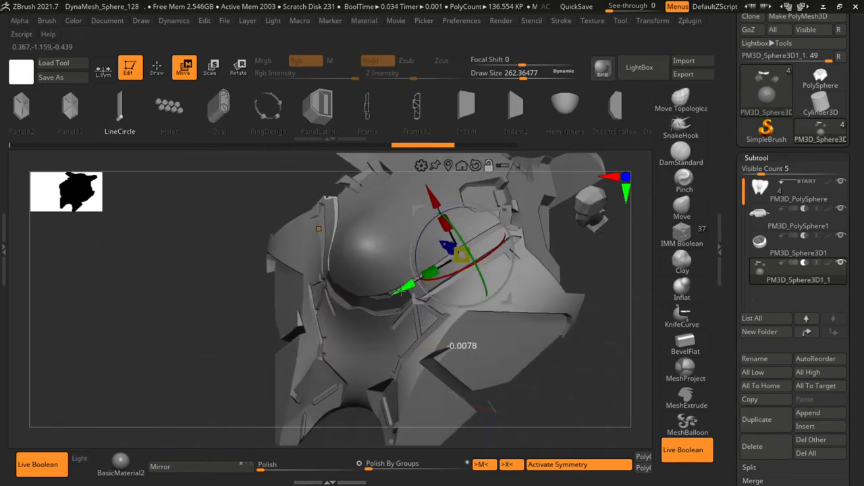
drag(432, 254, 462, 255)
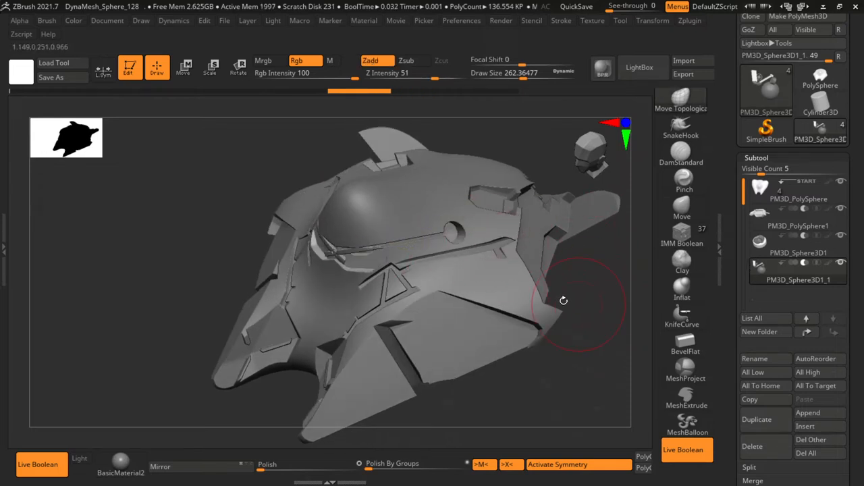
click(184, 67)
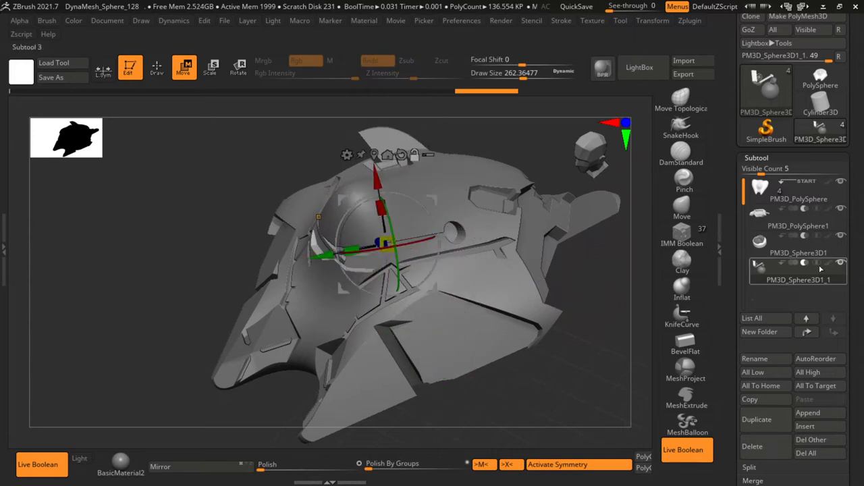
click(800, 242)
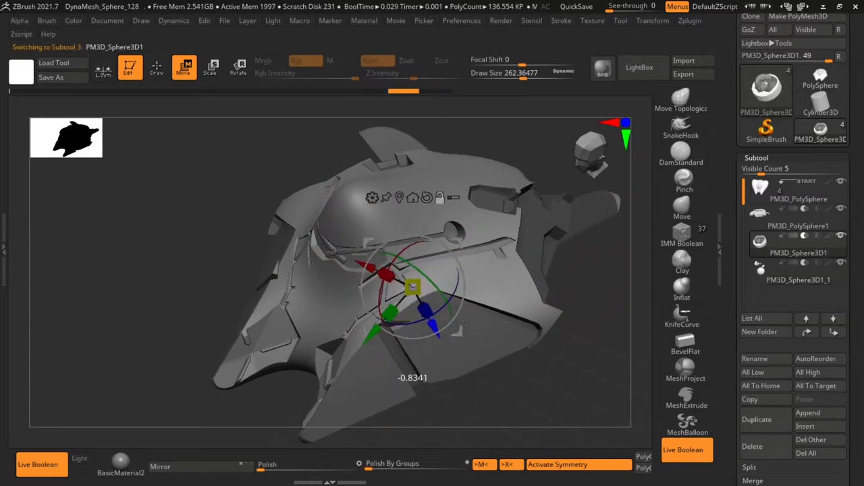
drag(412, 286, 543, 297)
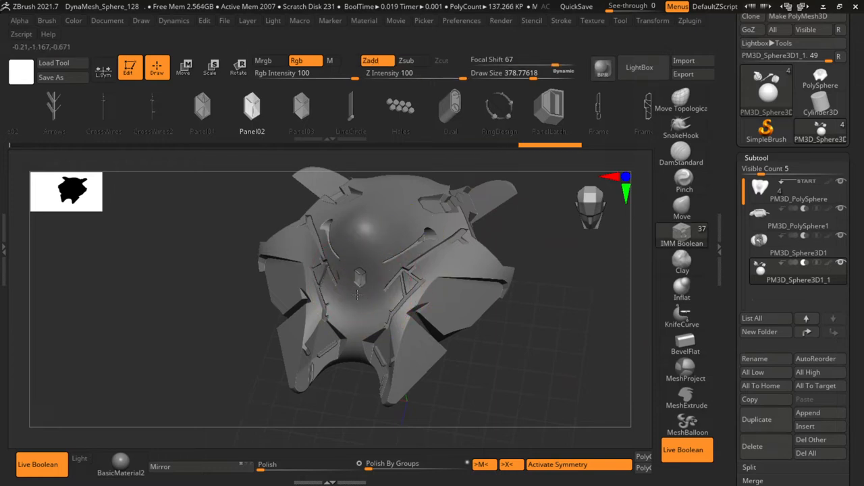
- Inspect the hull all around and add a rectangular ModelKit panel inset in front of the dome
drag(358, 295, 566, 309)
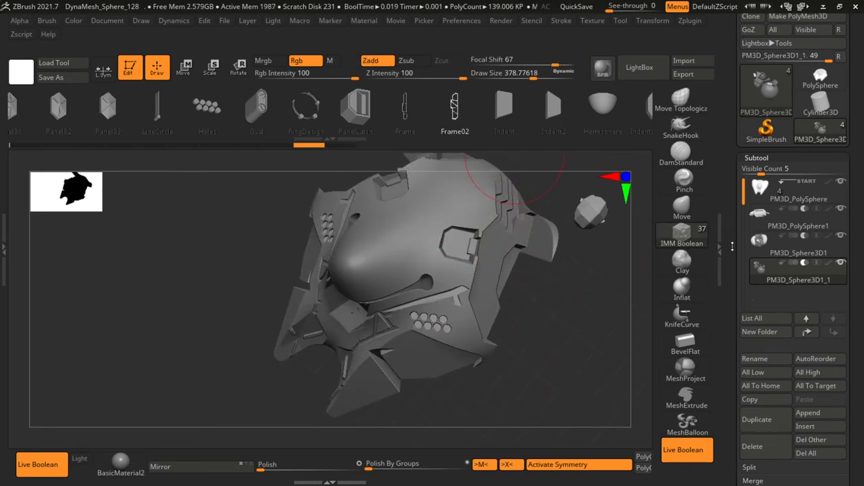
click(800, 252)
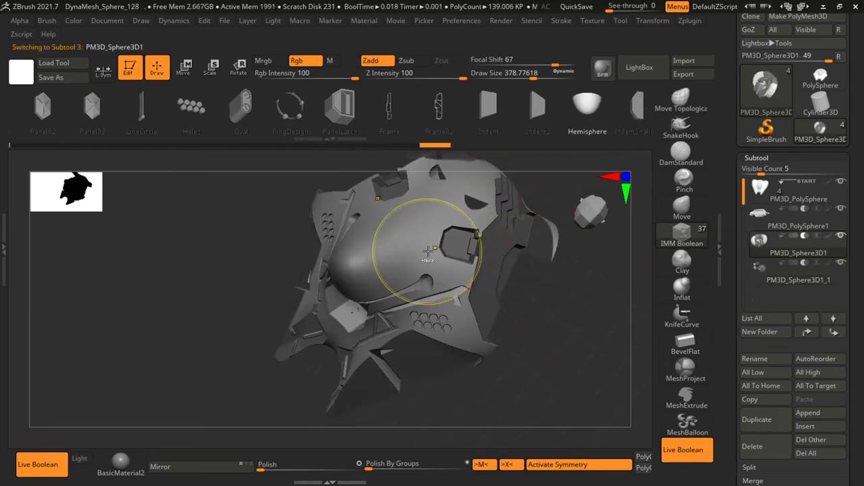
drag(430, 254, 399, 196)
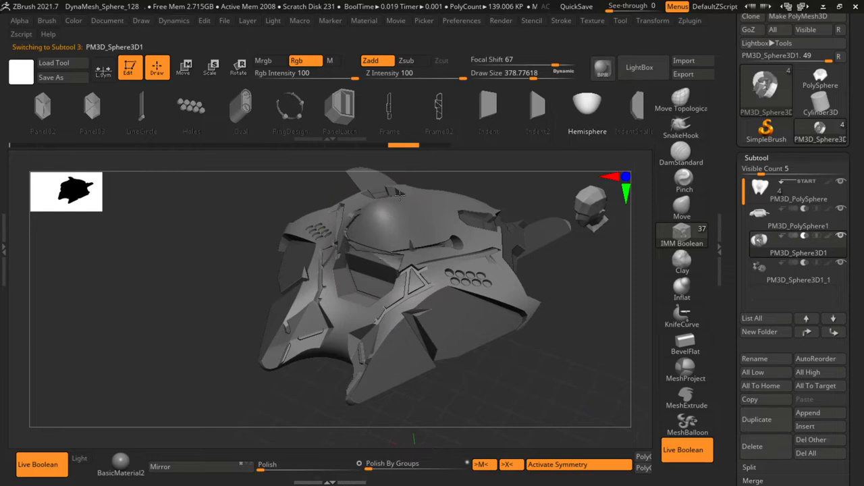
drag(398, 195, 376, 345)
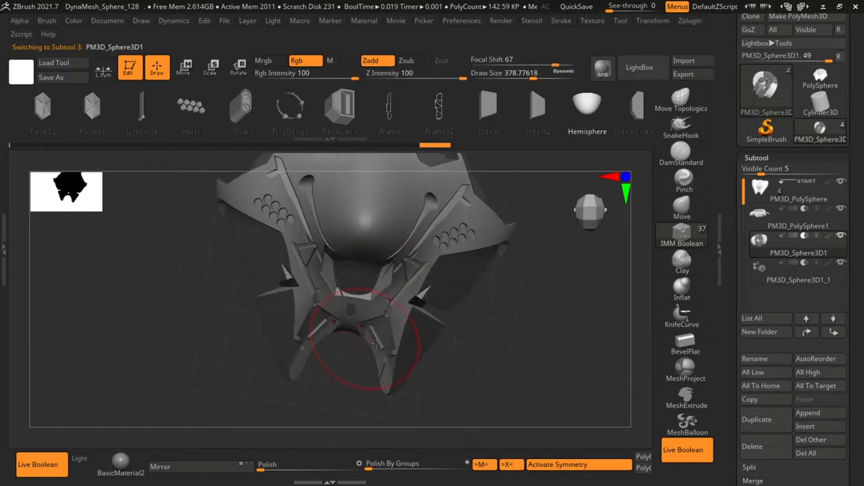
drag(375, 344, 356, 329)
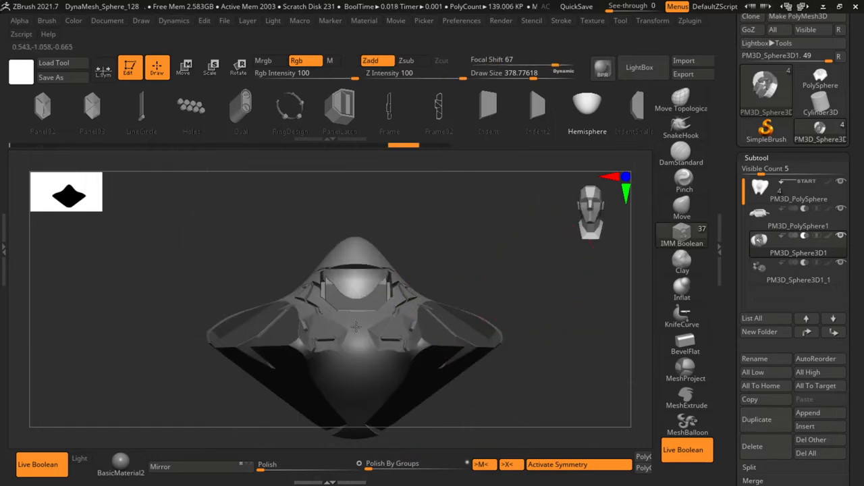
drag(356, 328, 461, 214)
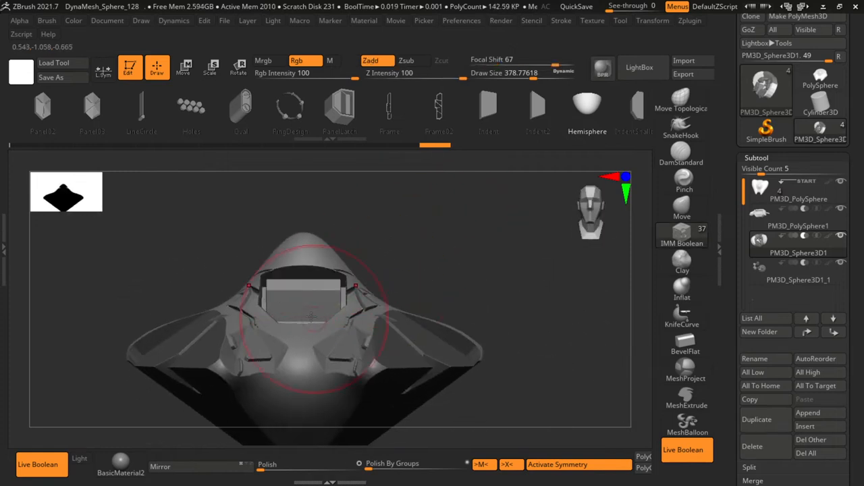
drag(310, 318, 419, 230)
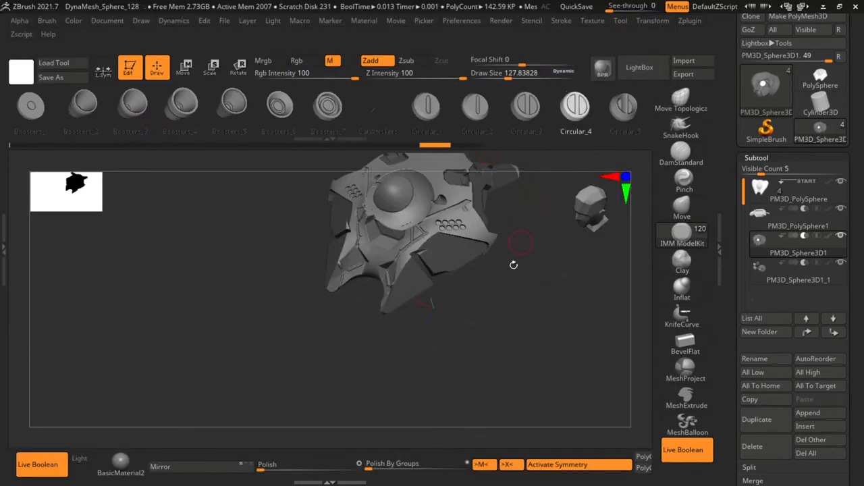
- Fit Circular ModelKit ring inserts onto the rear booster nozzles as thrusters and review them
drag(514, 265, 489, 229)
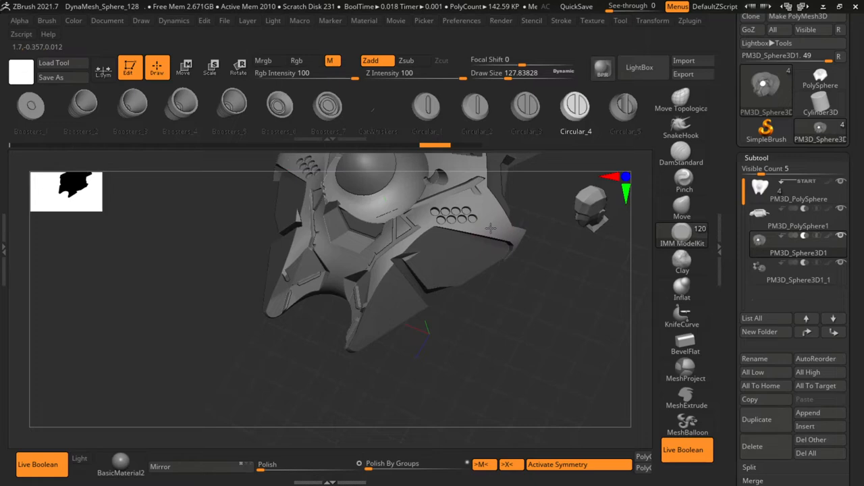
drag(492, 228, 554, 229)
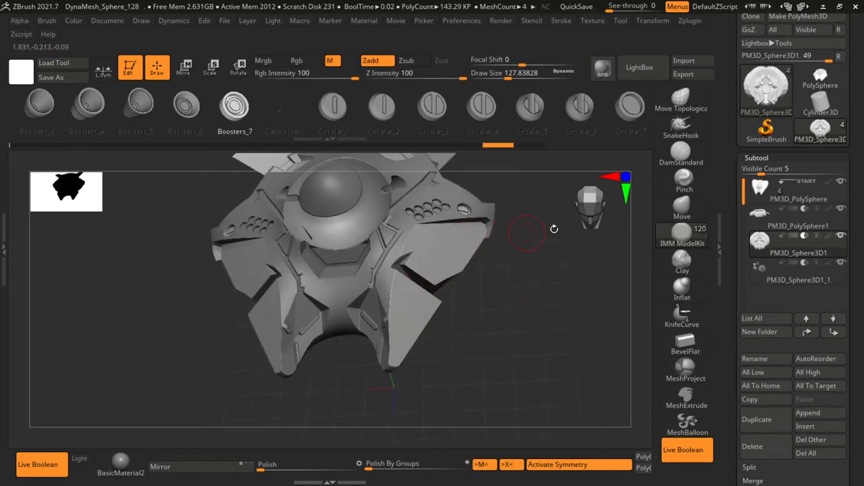
click(798, 279)
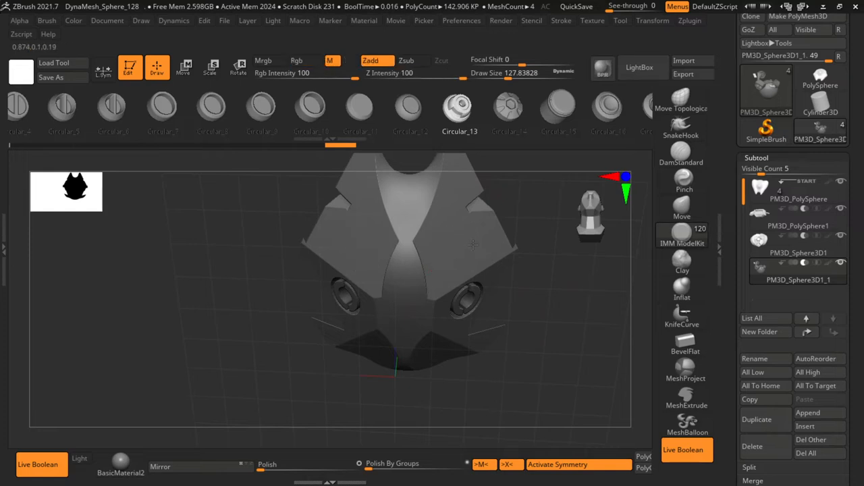
drag(472, 243, 551, 364)
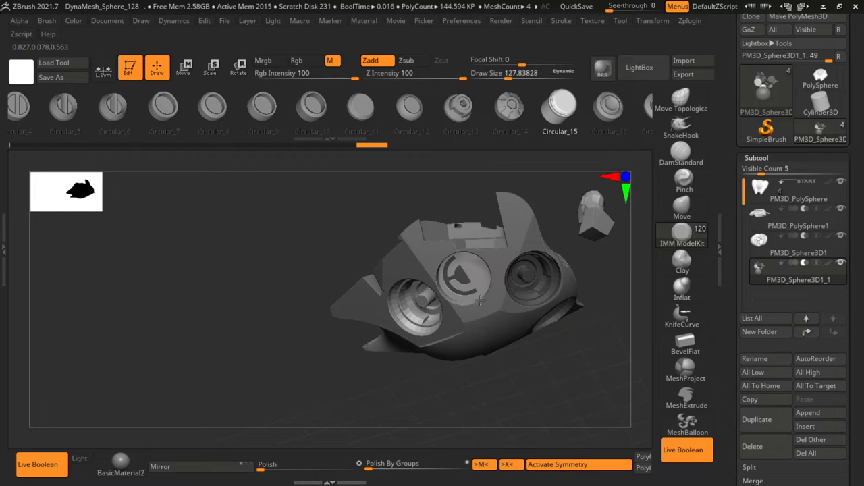
click(798, 243)
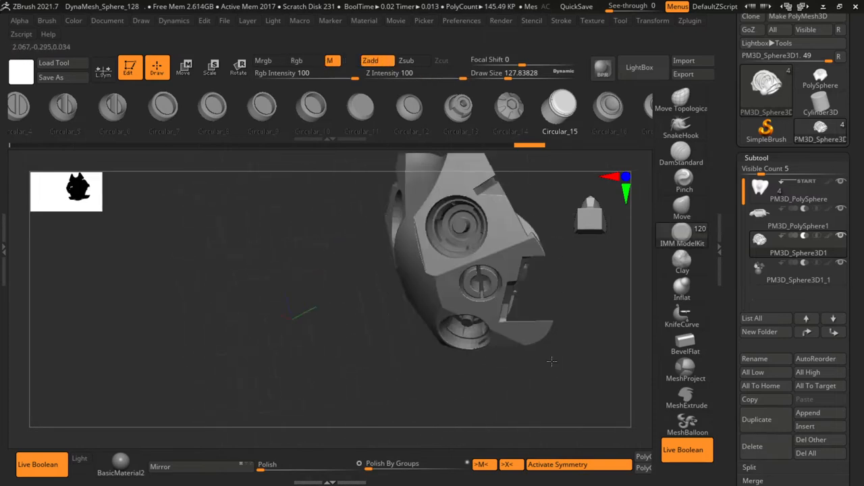
drag(551, 362, 592, 389)
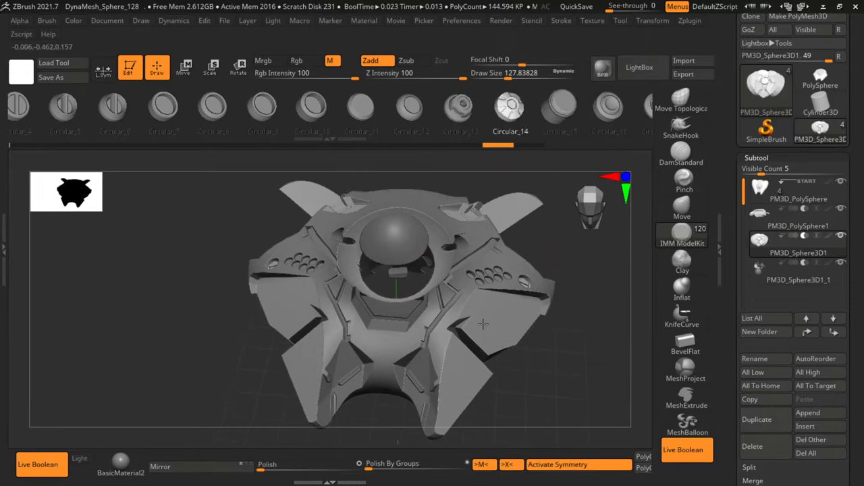
drag(484, 324, 551, 349)
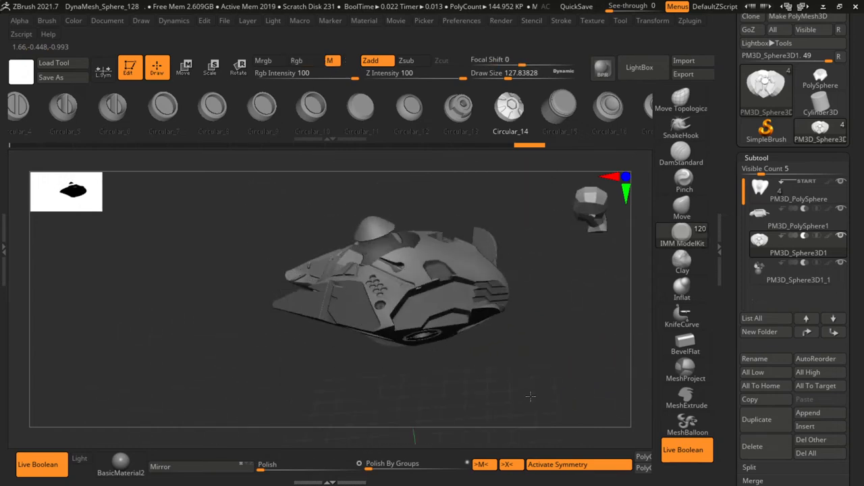
drag(529, 397, 406, 350)
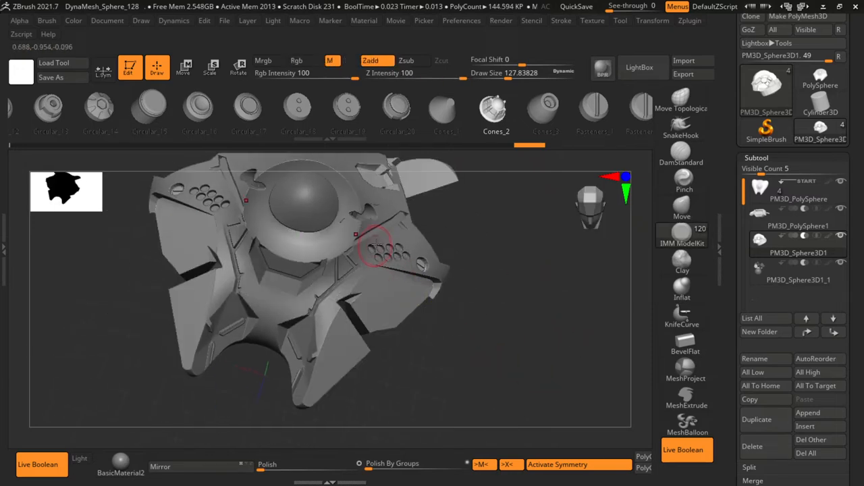
- Add a small detail piece and bake the hull cutaways into one booleaned mesh, keeping the sphere separate
drag(376, 246, 219, 300)
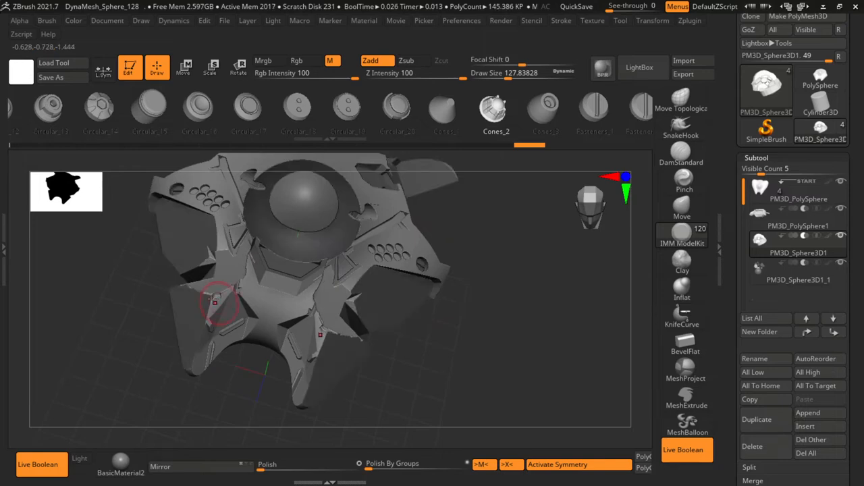
click(295, 61)
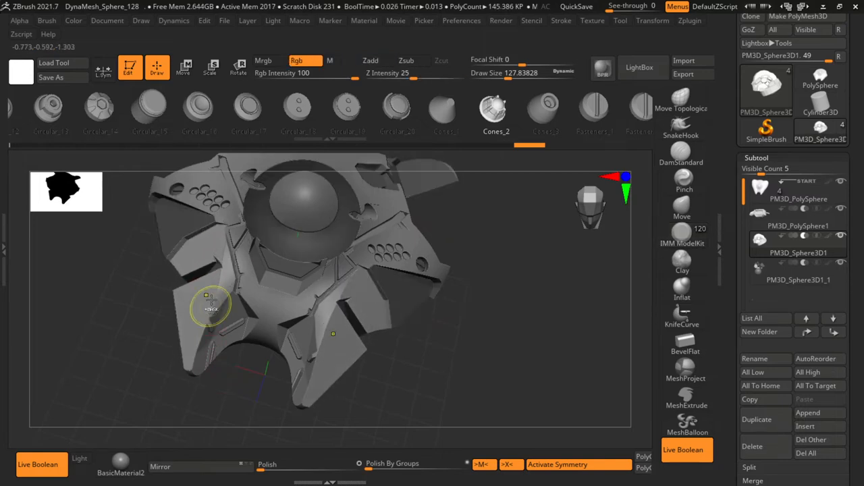
drag(209, 304, 496, 316)
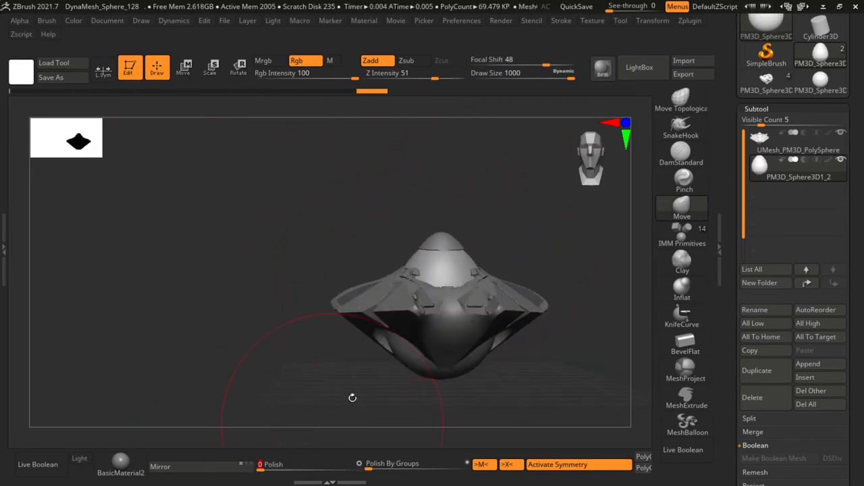
- Inspect the booleaned ship, then duplicate the sphere subtool and switch to the new copy
drag(351, 397, 437, 205)
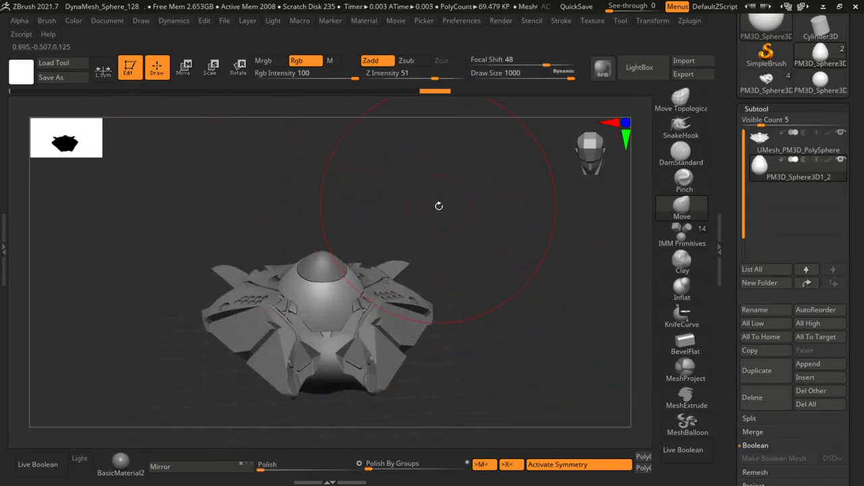
drag(439, 206, 370, 256)
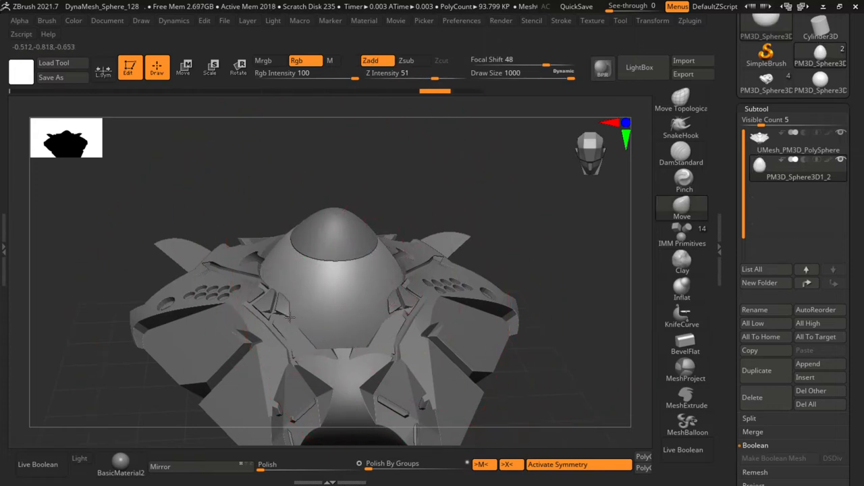
drag(290, 318, 343, 314)
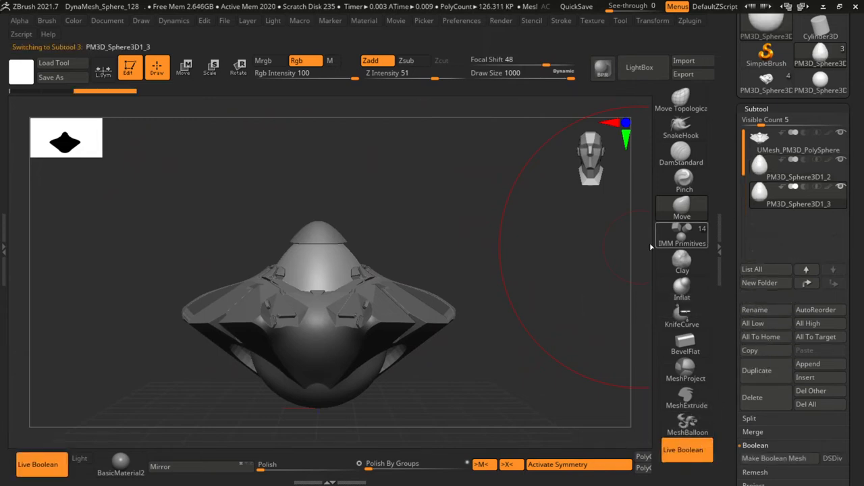
click(238, 68)
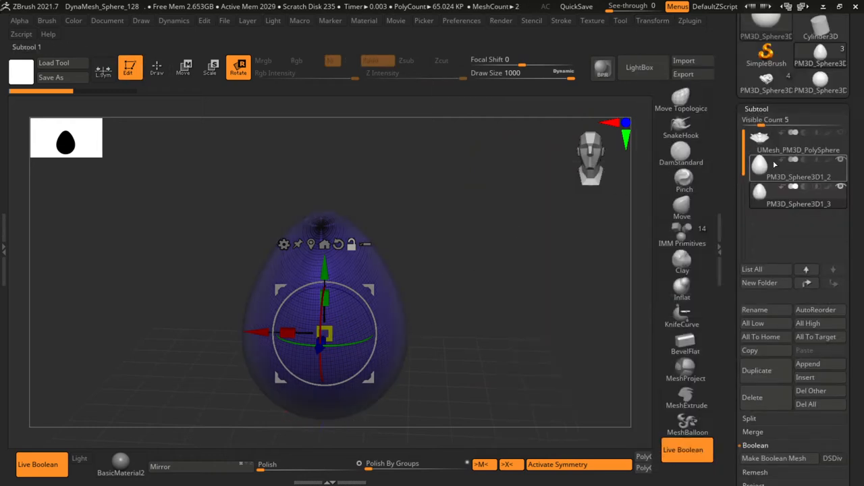
- Resize the egg-shaped dome with the Gizmo and unsolo it to sit inside the front hull as a subtractive piece
click(797, 195)
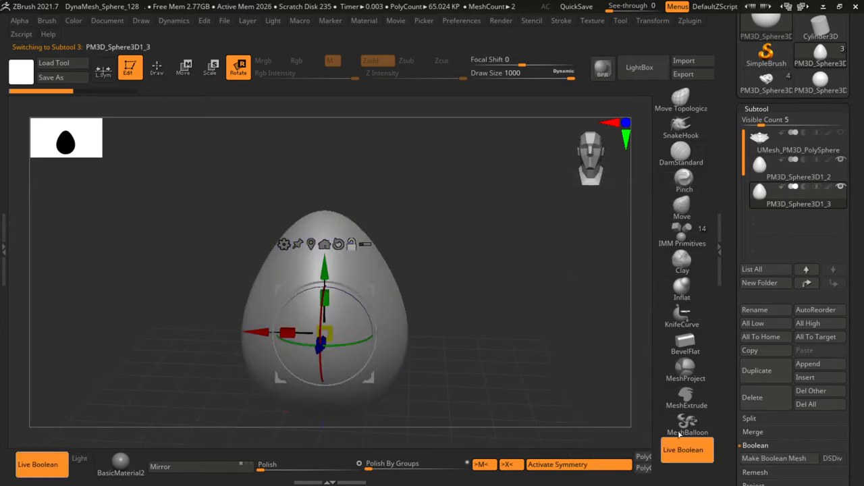
click(652, 20)
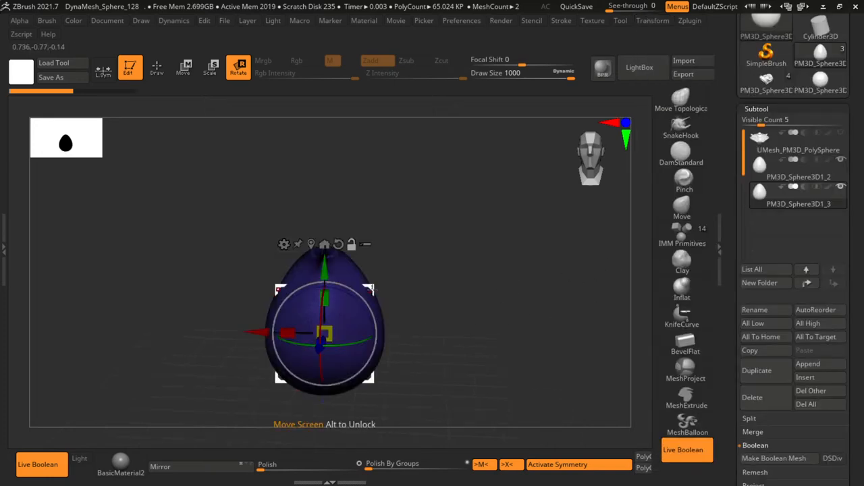
click(682, 235)
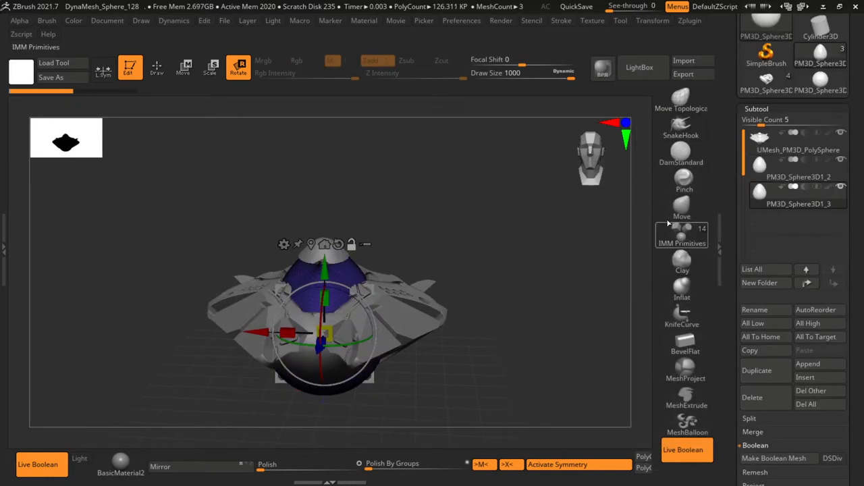
click(680, 230)
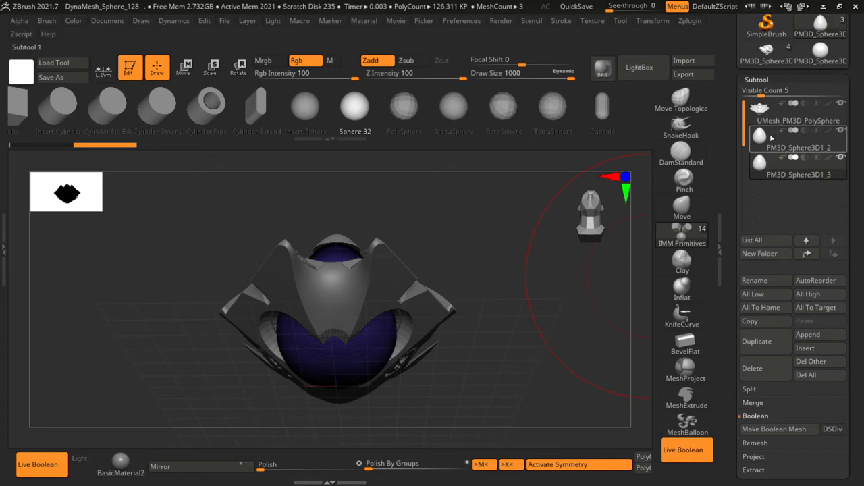
- With the Insert Cylinder IMM brush, cut booleaned cylindrical holes into the hull plates
click(797, 147)
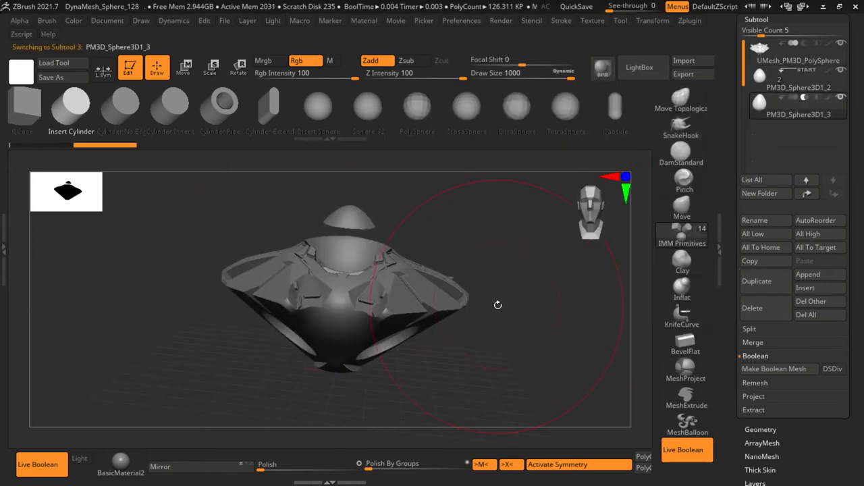
click(238, 68)
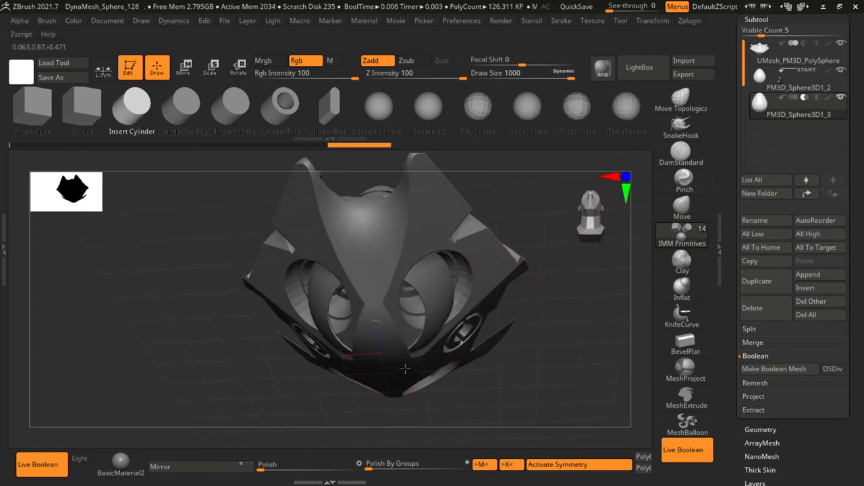
drag(405, 369, 519, 394)
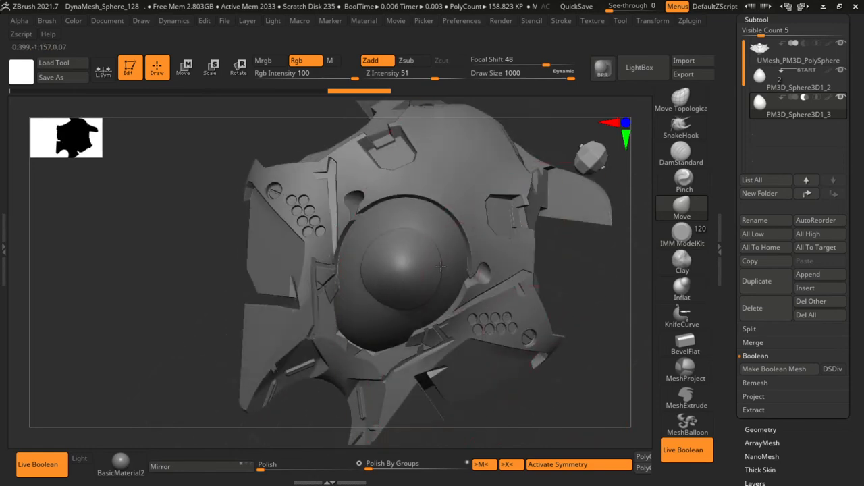
drag(439, 270, 483, 262)
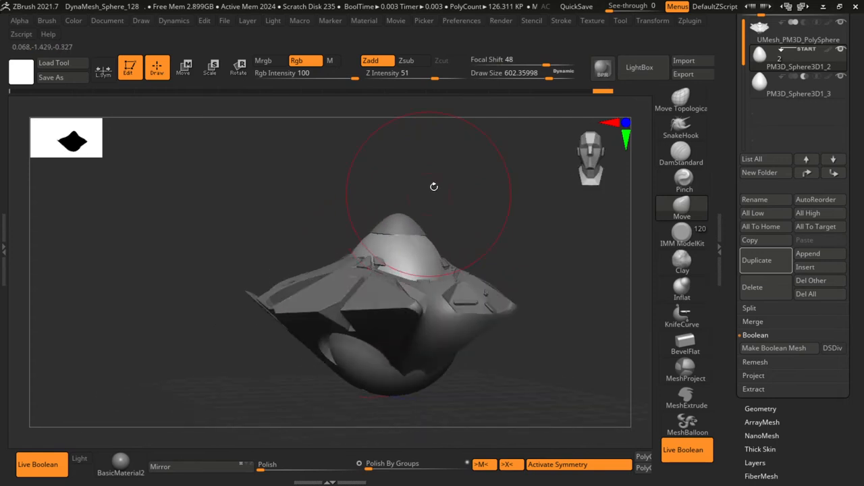
- Orbit the ship through front, side and lower-side views to inspect it before adding the circular insert
drag(435, 186, 308, 422)
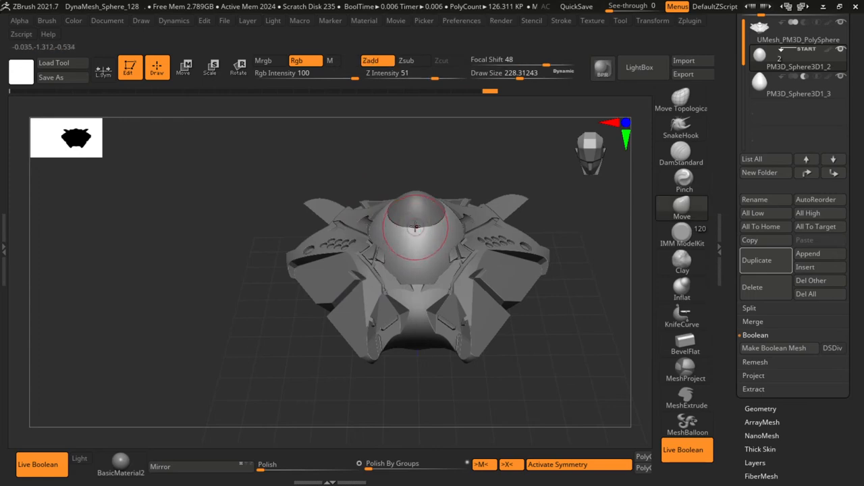
drag(416, 227, 540, 202)
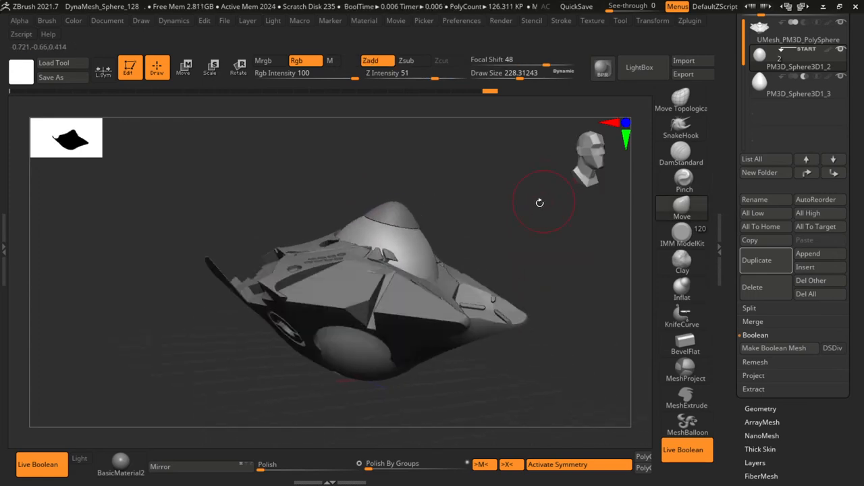
drag(540, 203, 429, 224)
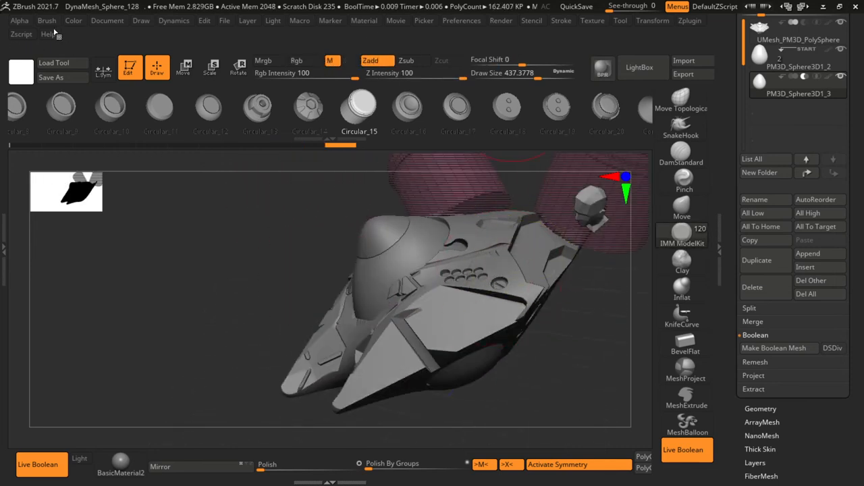
- Place a Fasteners IMM insert and reposition the window piece on the cockpit dome with the Gizmo
click(46, 20)
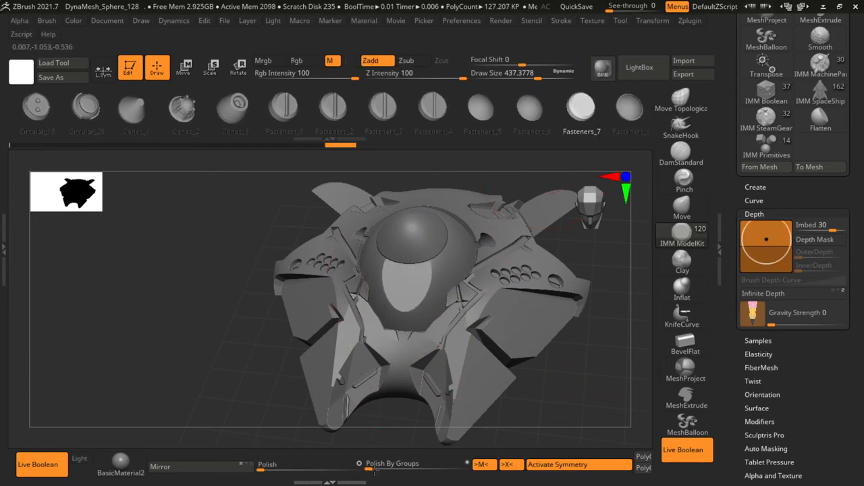
drag(405, 303, 472, 270)
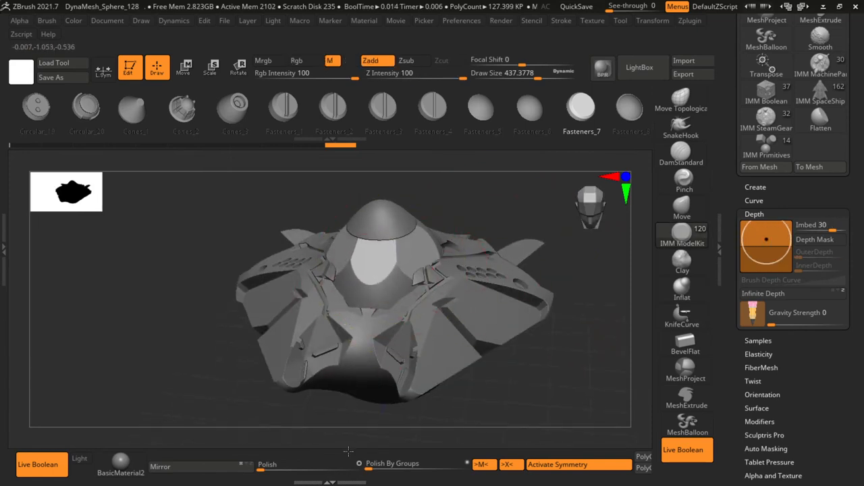
click(183, 68)
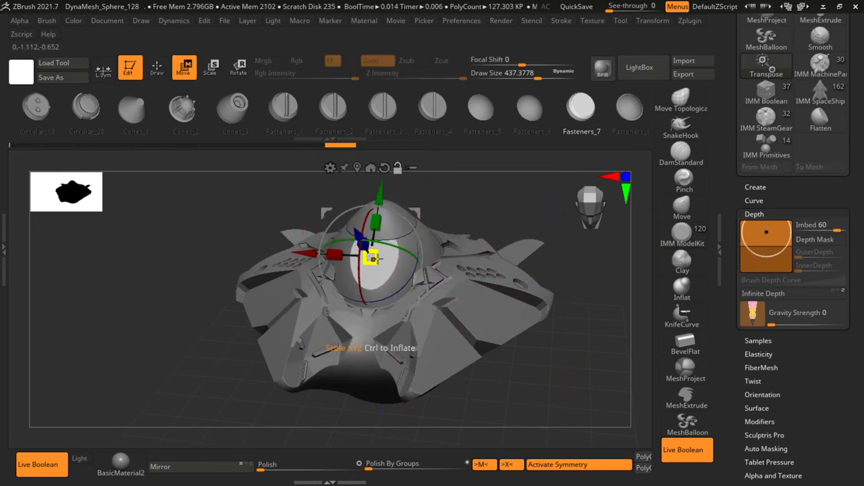
click(157, 66)
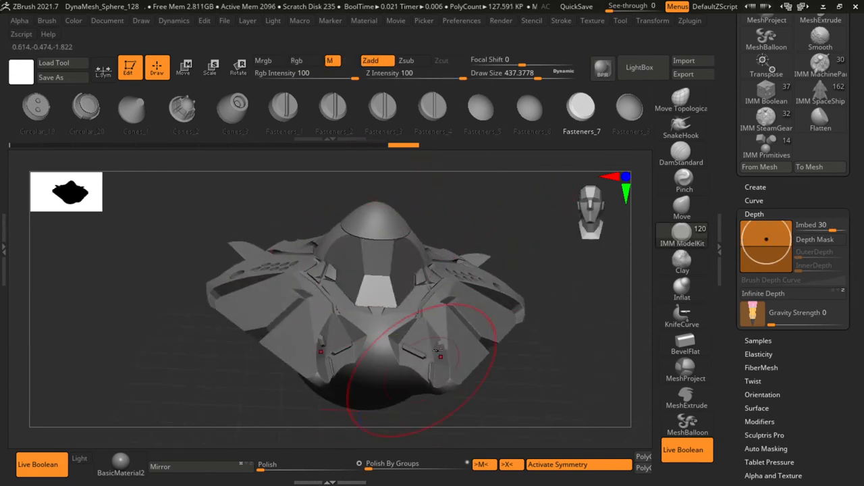
- Orbit the ship from high, front and top-down angles to check the new hull details
drag(418, 365, 432, 229)
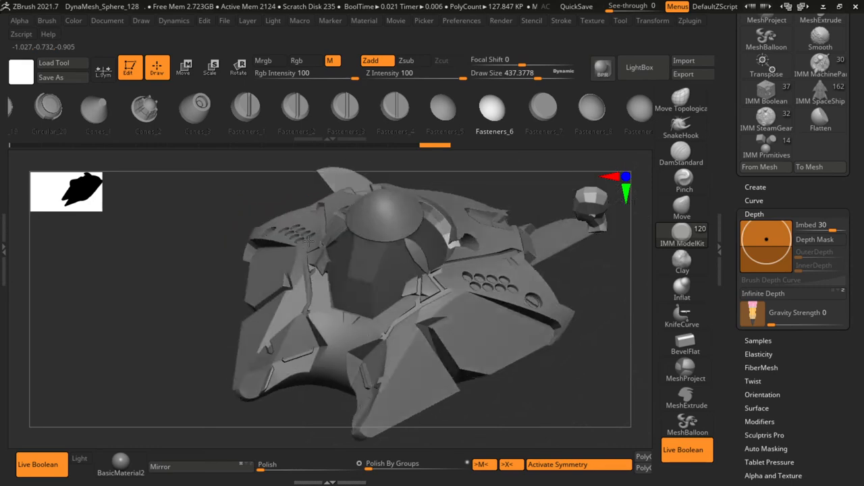
drag(308, 241, 587, 323)
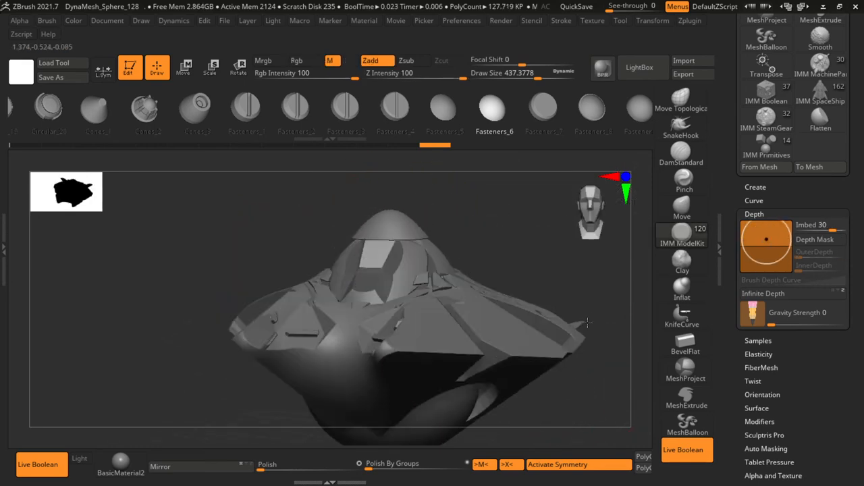
drag(587, 322, 520, 284)
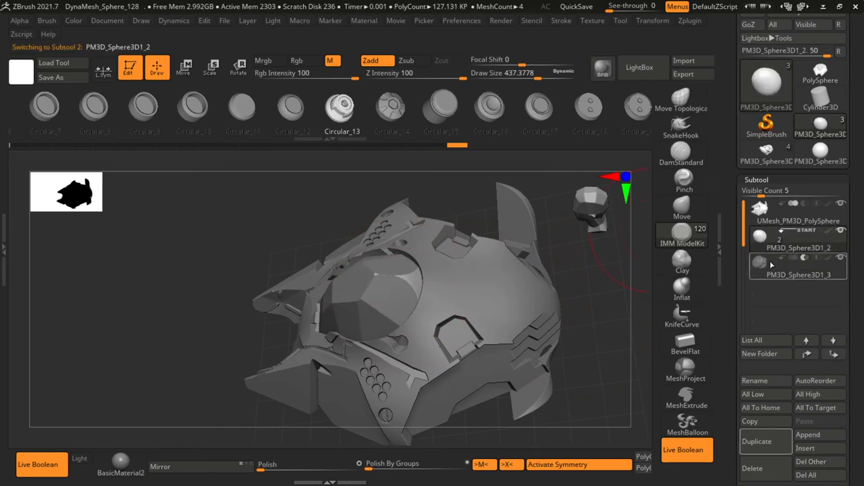
- Make Boolean Mesh so the cutaways become real geometry, leaving hull and canopy subtools
click(443, 106)
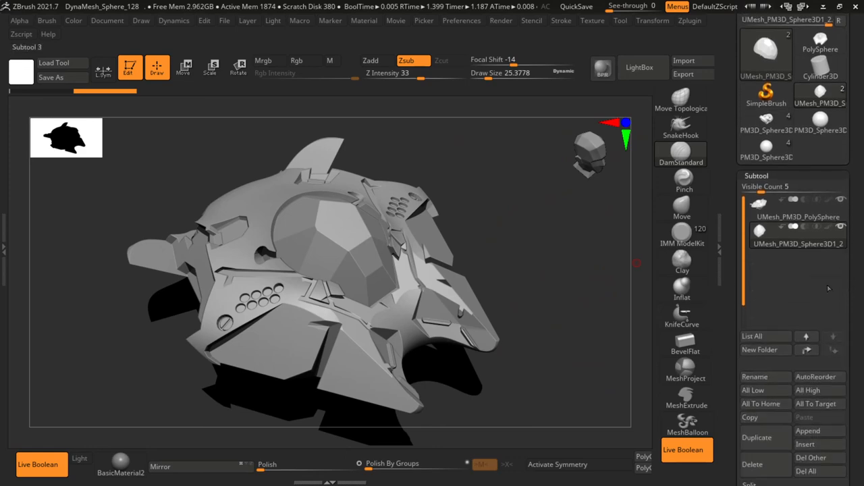
- Merge the visible subtools into one ship with Zplugin SubTool Master, using Merge only
click(688, 21)
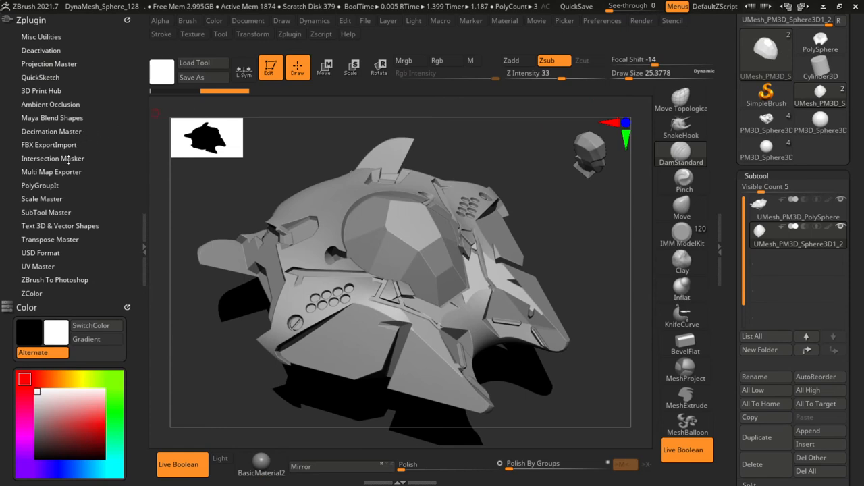
click(46, 212)
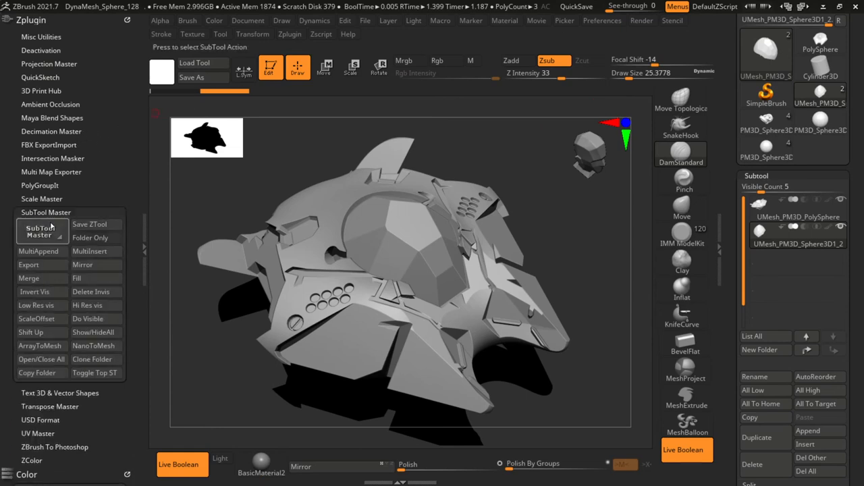
mouse_move(28, 278)
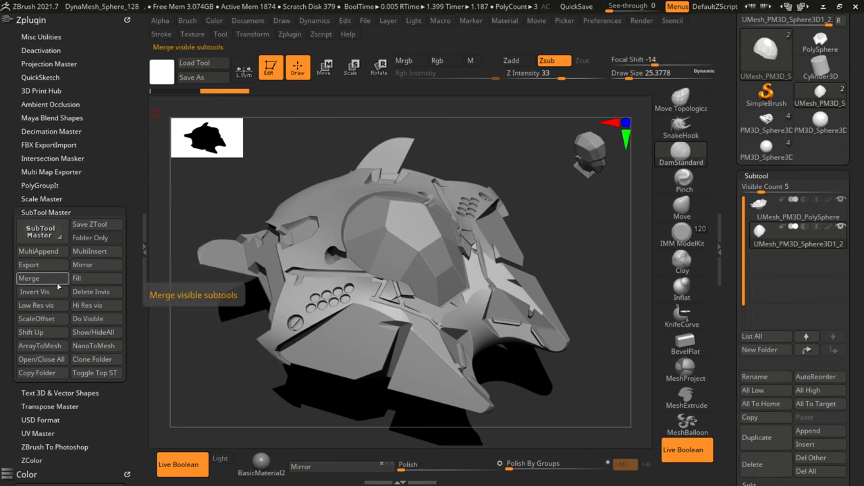
click(28, 278)
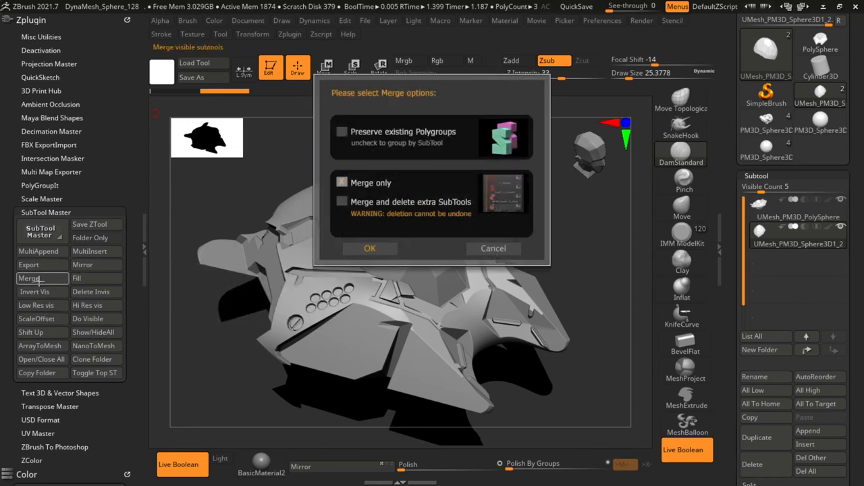
click(370, 248)
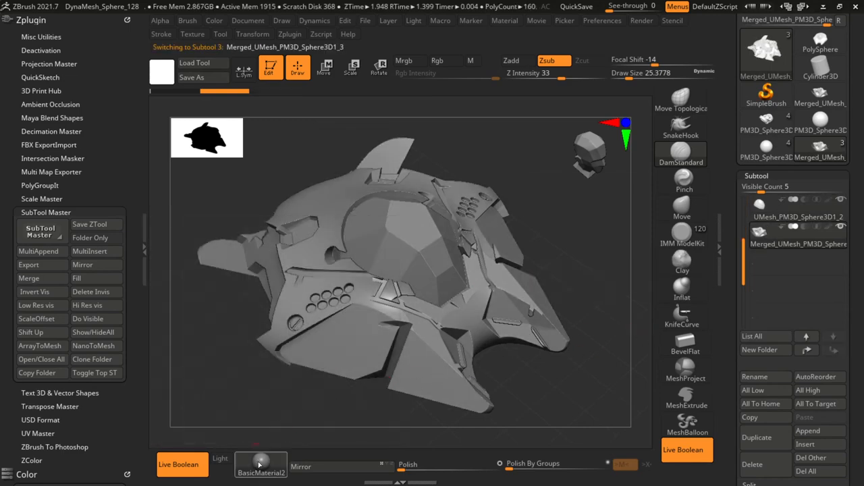
- Assign the Metal 01 material to the merged spaceship
click(260, 464)
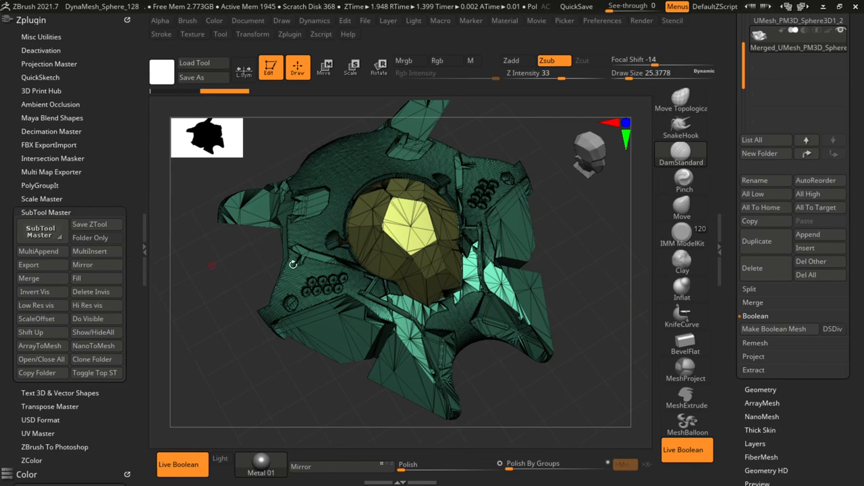
mouse_move(815, 262)
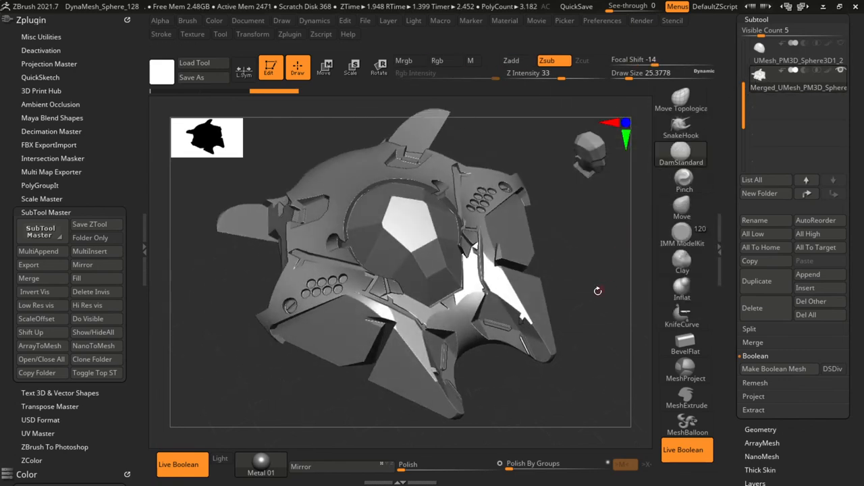
drag(597, 292, 565, 224)
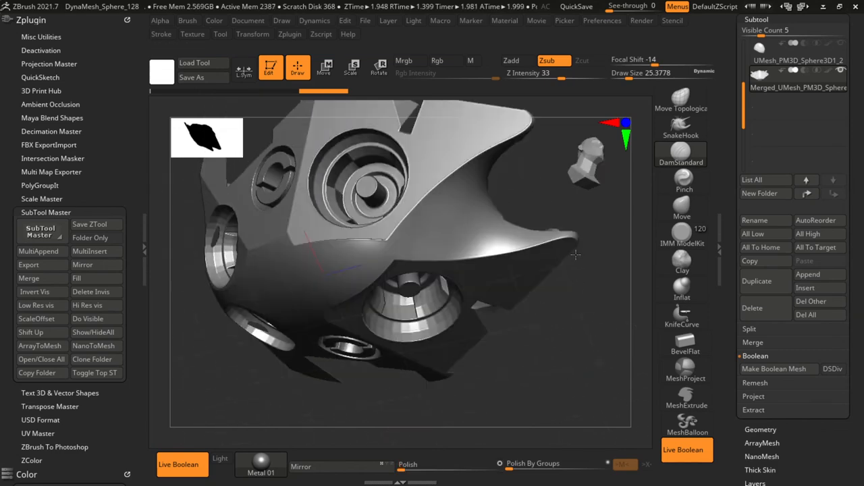
drag(575, 255, 591, 376)
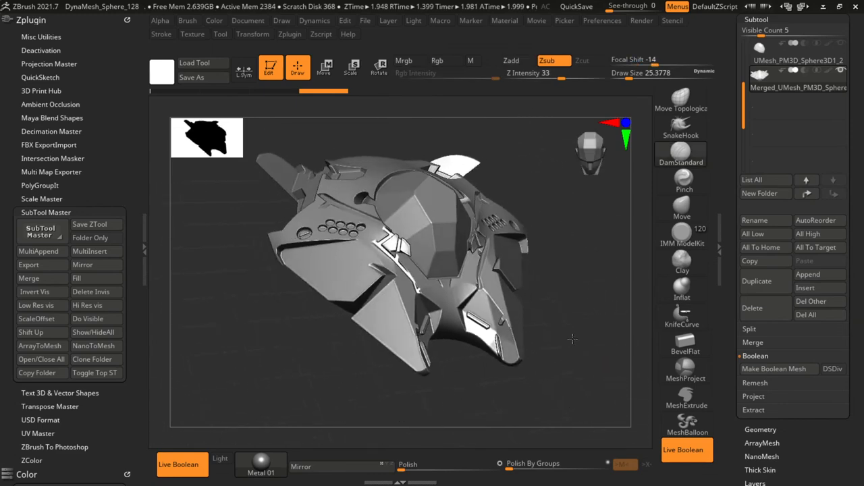
drag(572, 340, 508, 282)
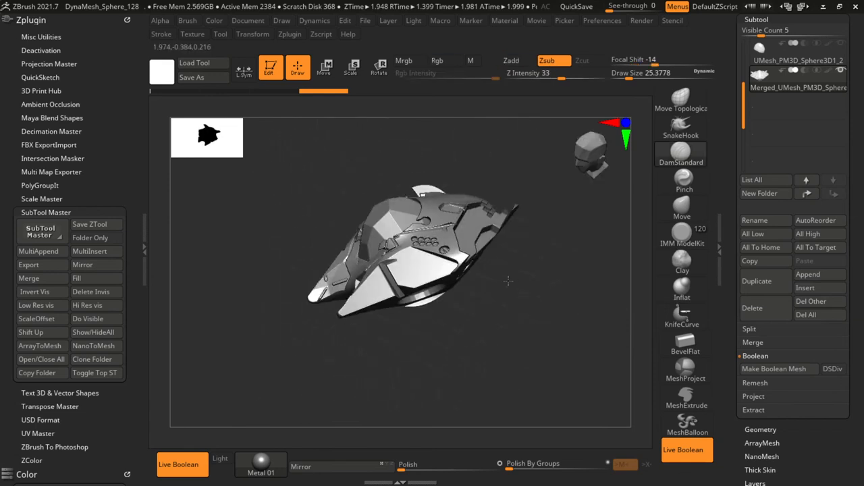